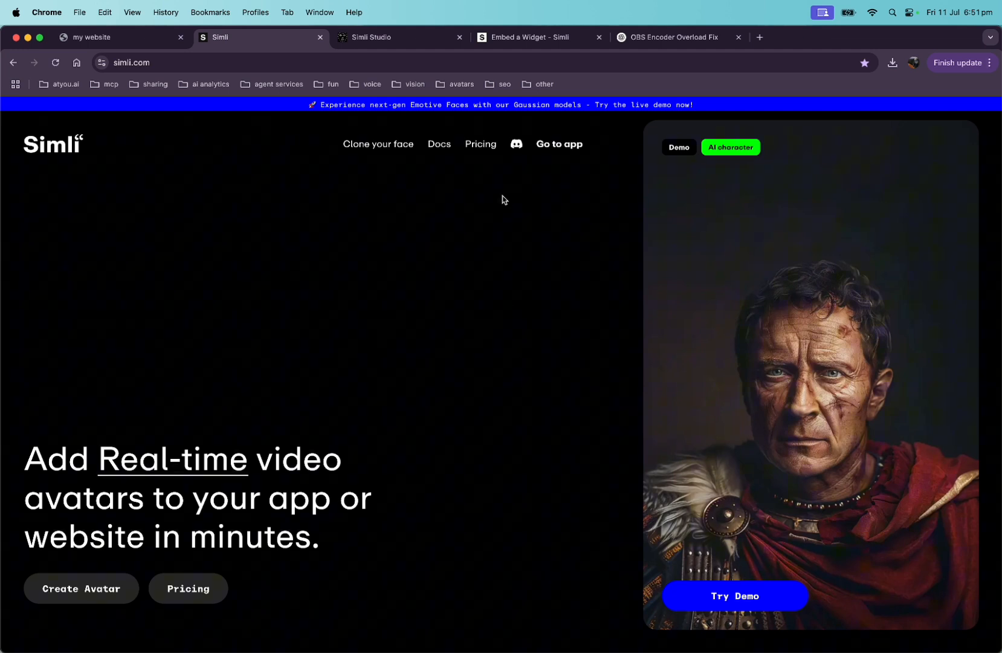
# Open Simli's pricing overlay comparing the Free, Hobby, Pro and Scale tiers
pyautogui.click(480, 143)
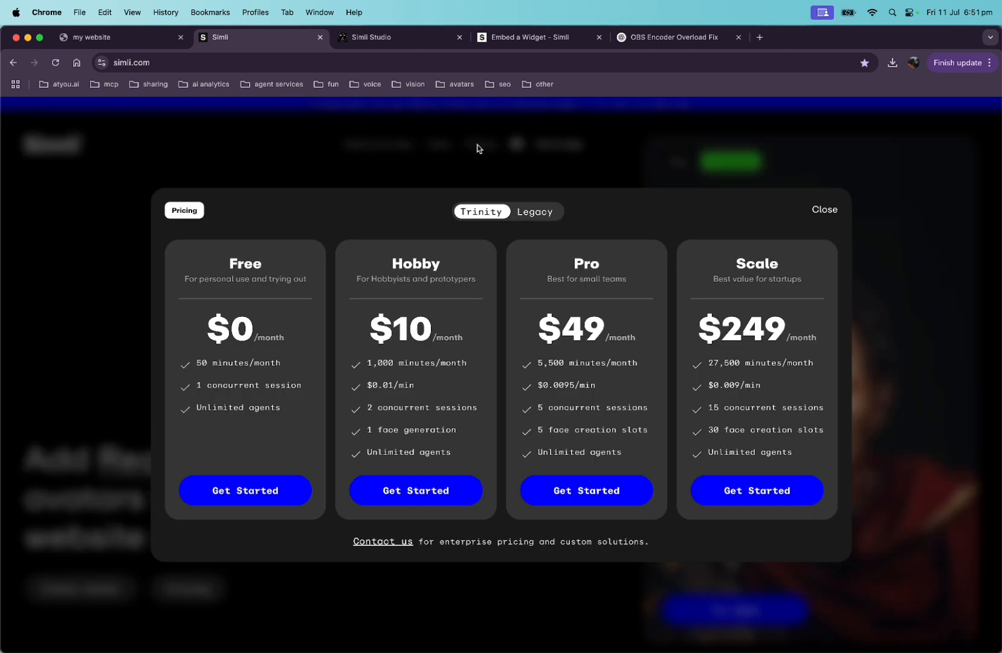
pyautogui.moveTo(401, 219)
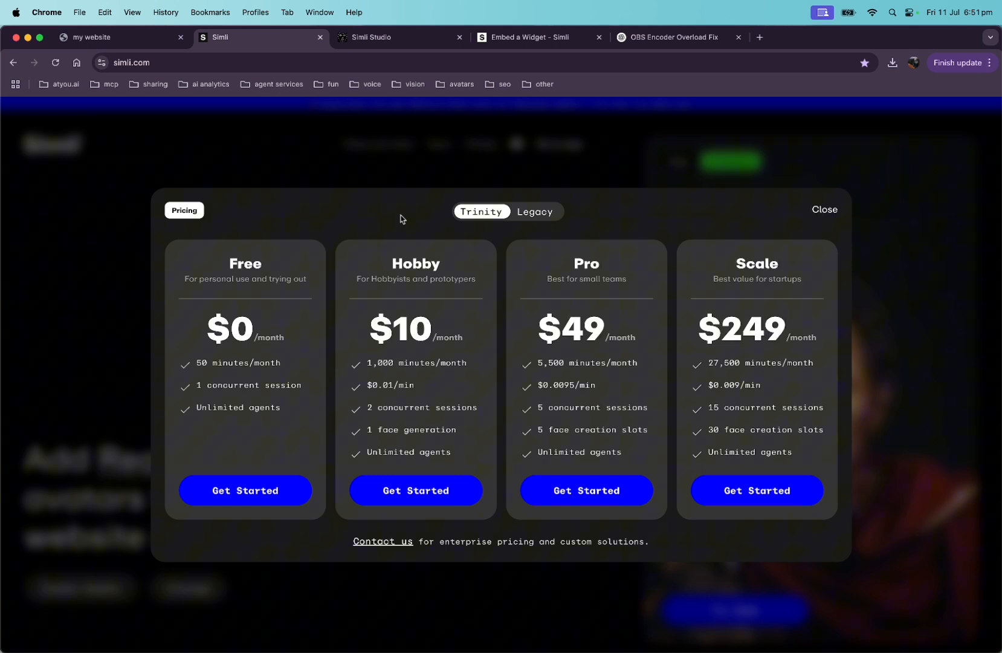
pyautogui.moveTo(761, 221)
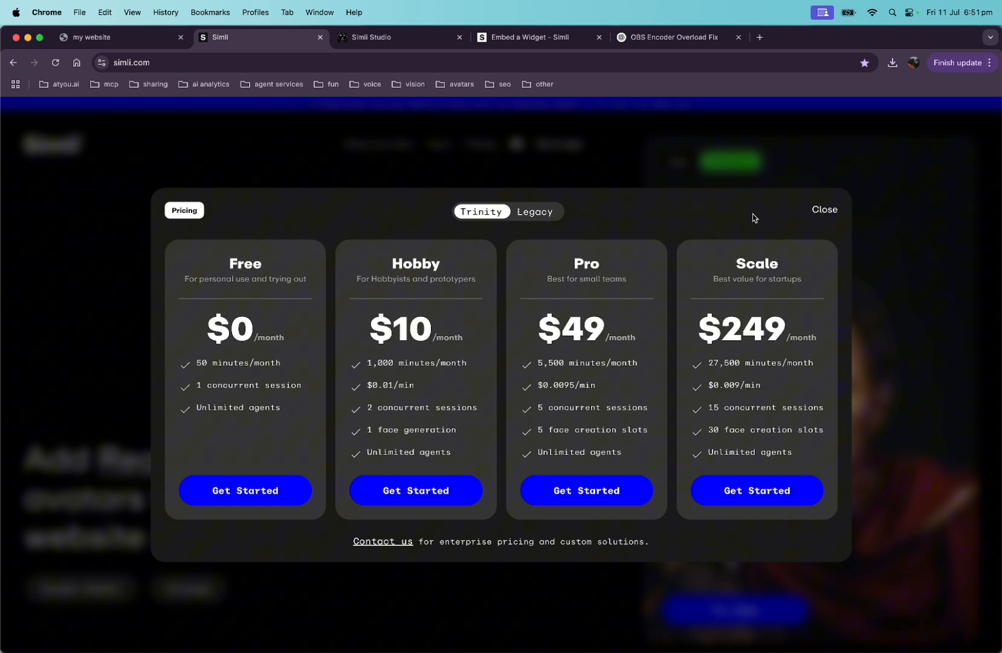
pyautogui.moveTo(767, 216)
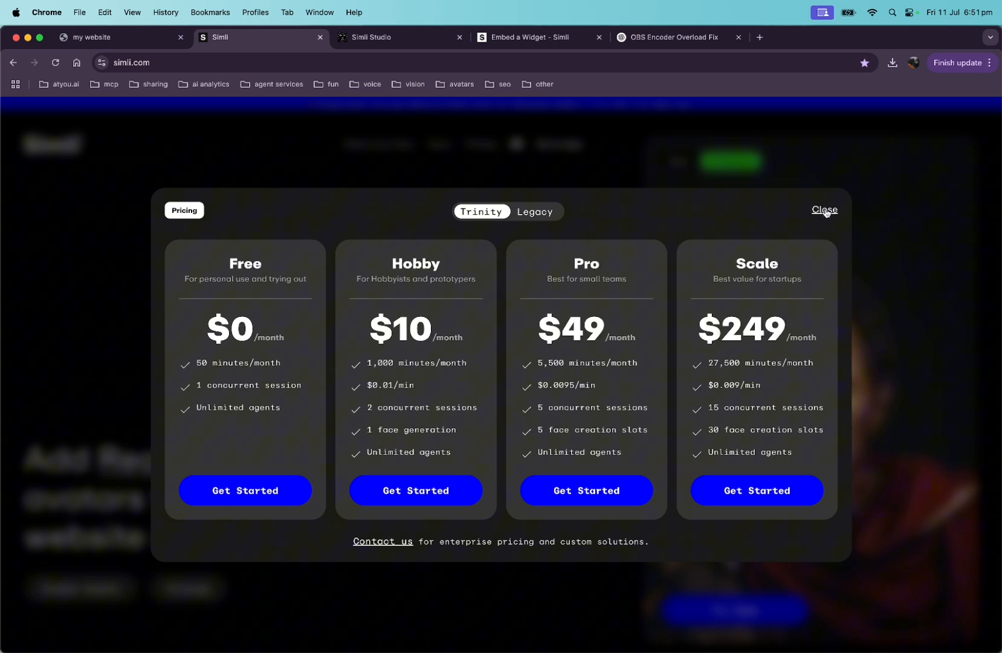
# Close pricing, run a Sasquatch demo call, then exit it back to the character gallery
pyautogui.click(824, 209)
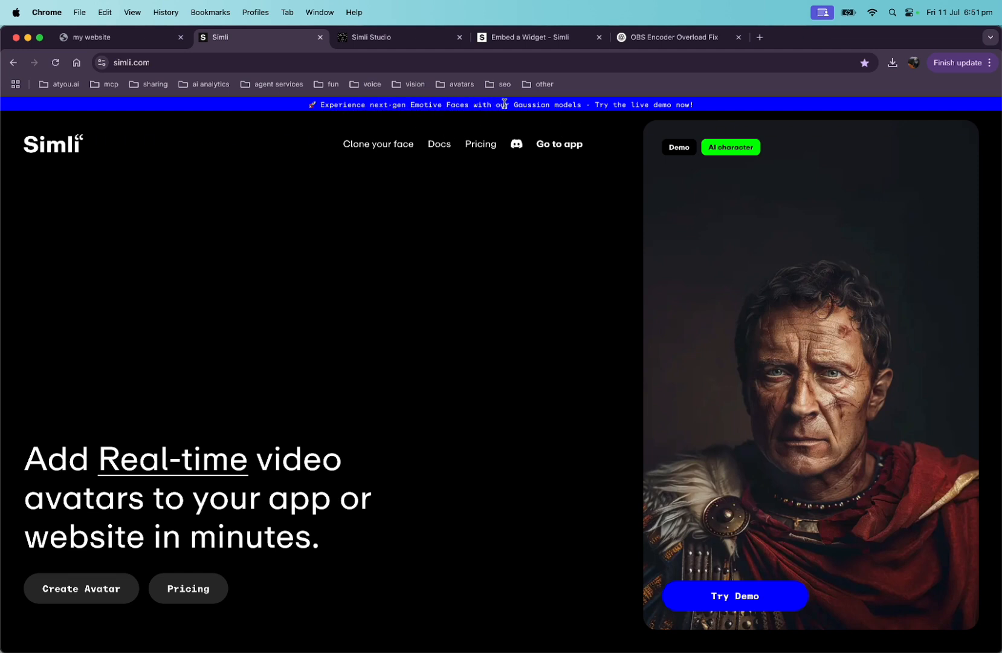
pyautogui.moveTo(630, 108)
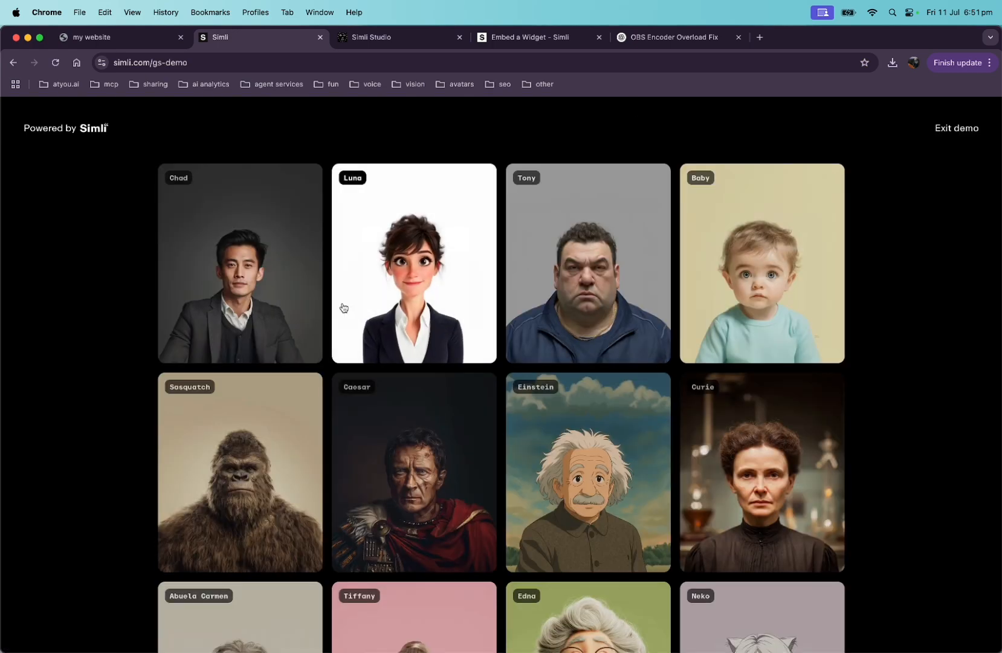
pyautogui.scroll(-3)
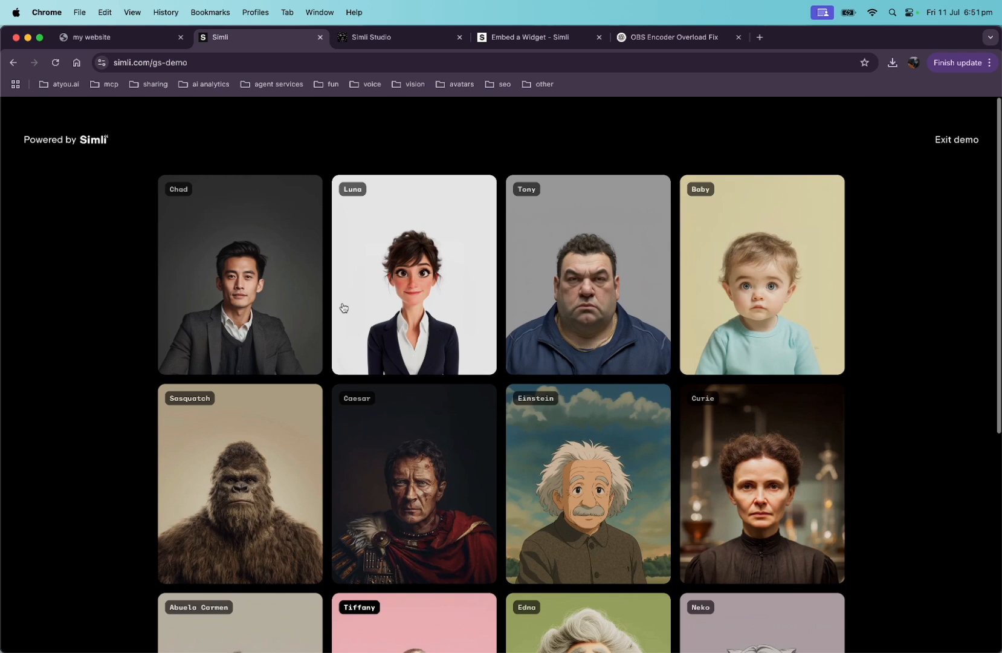
pyautogui.scroll(-3)
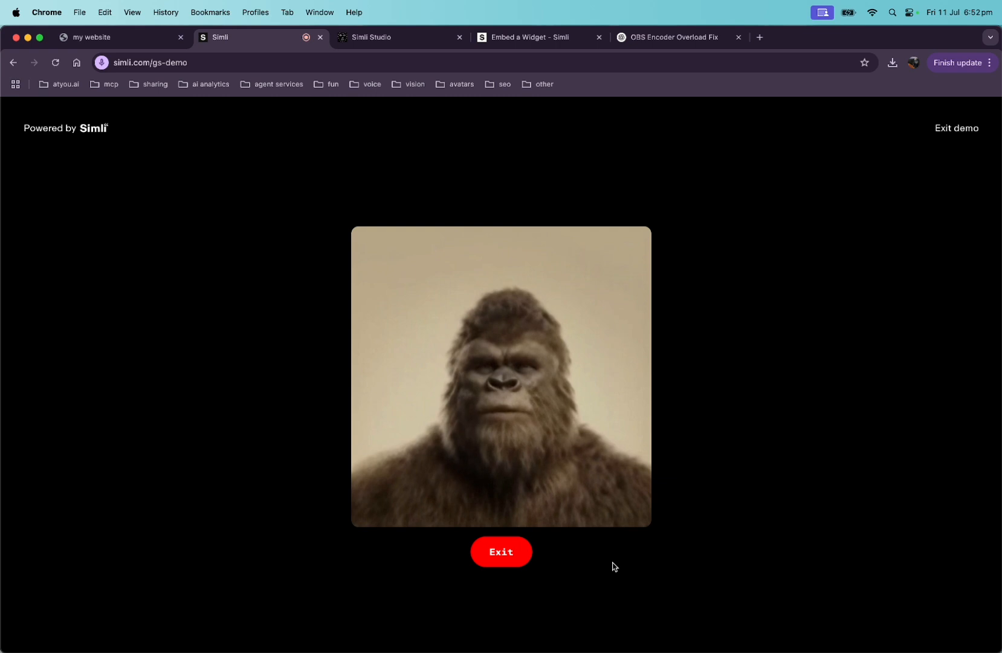
pyautogui.click(501, 551)
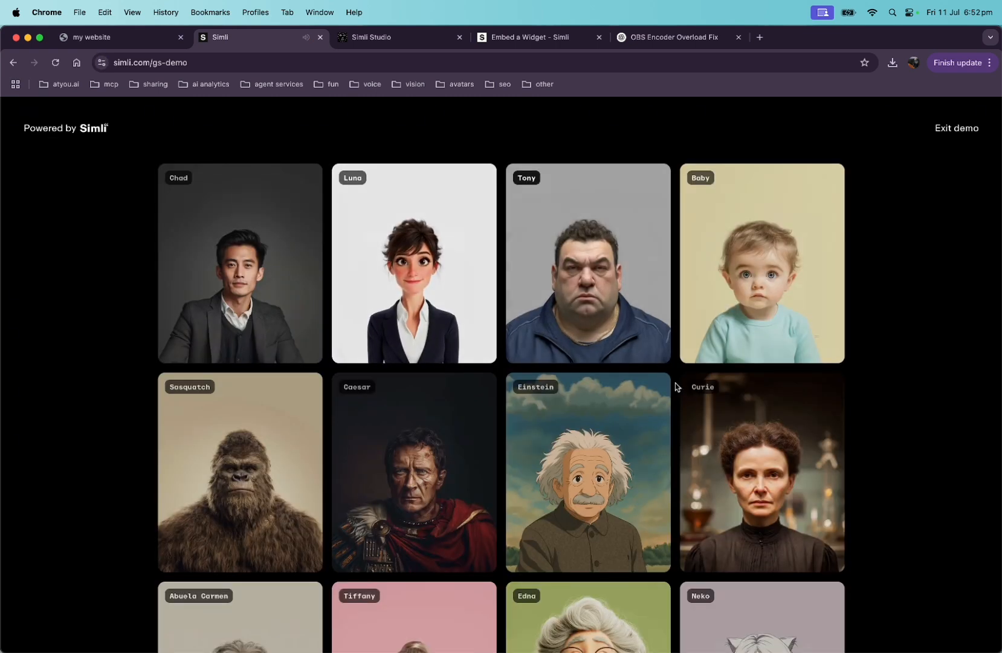
# Start an Edna demo call with the Happy emotion, then exit it
pyautogui.scroll(-3)
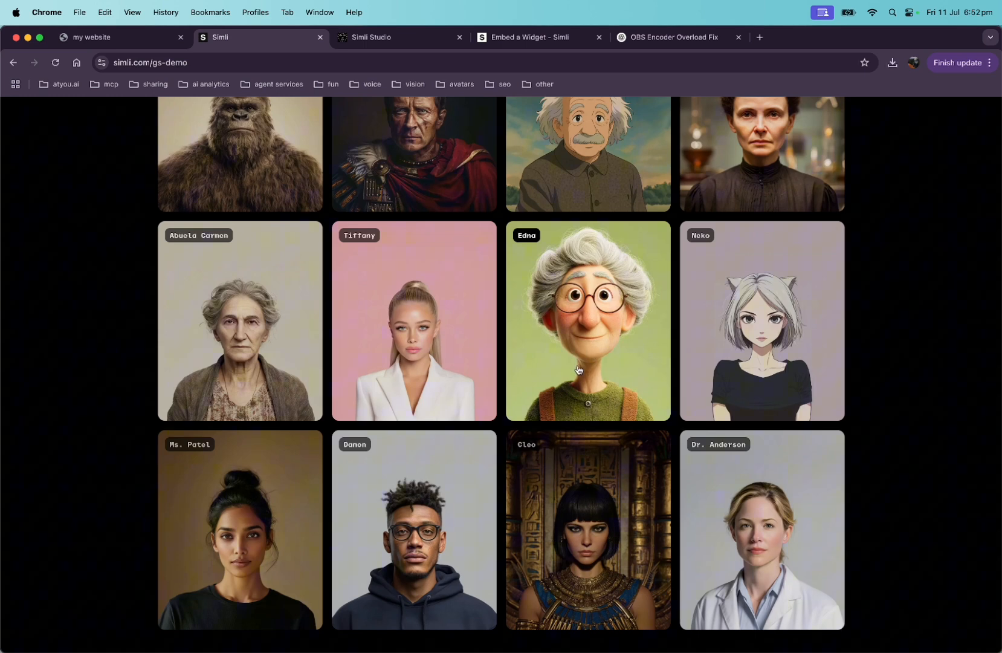
pyautogui.click(586, 321)
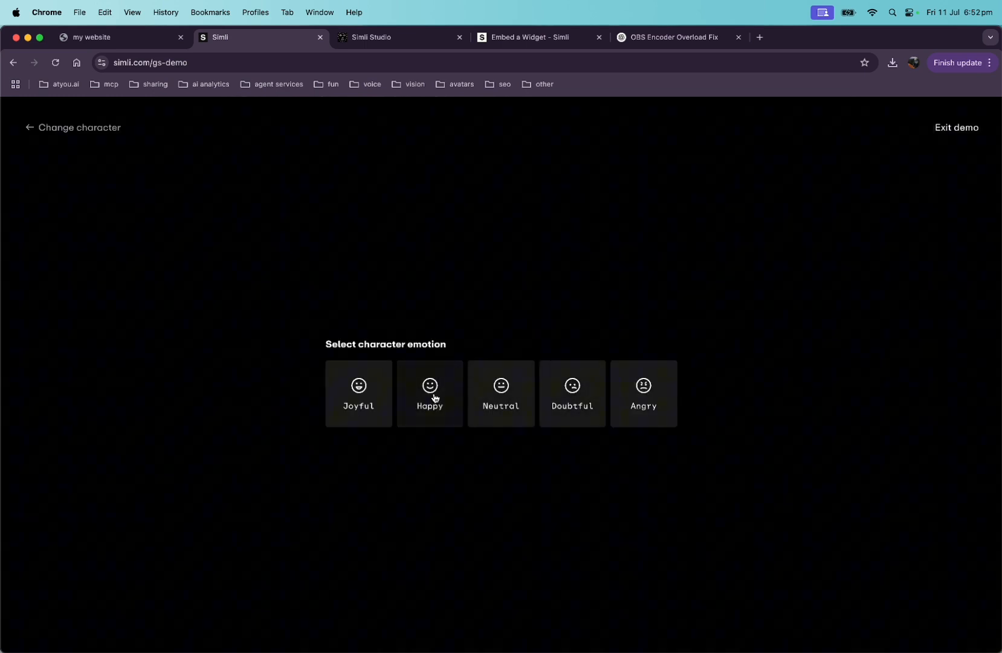
pyautogui.click(430, 393)
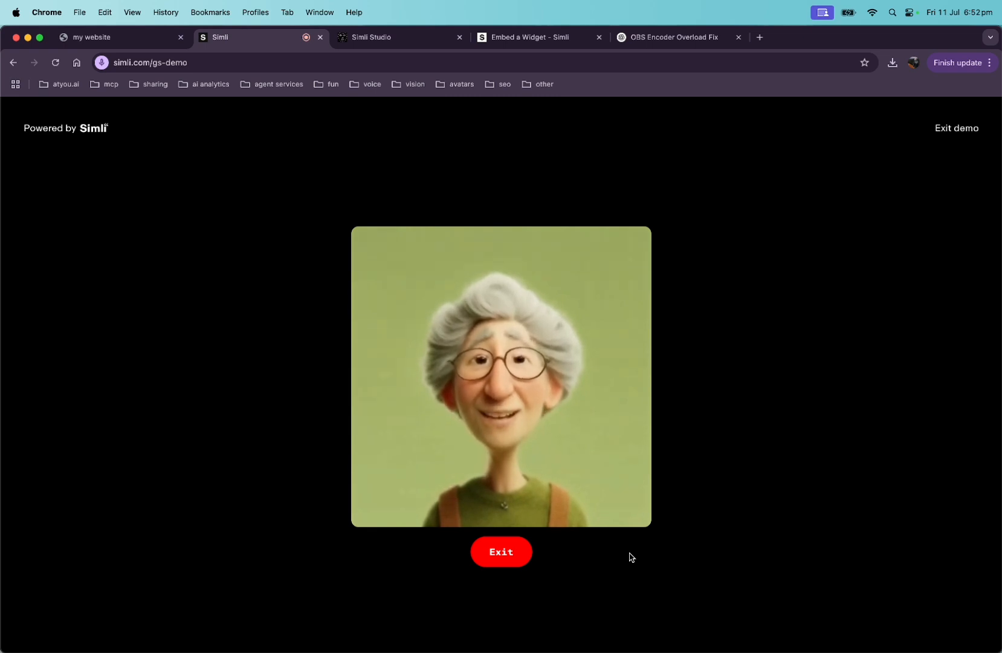
pyautogui.click(501, 551)
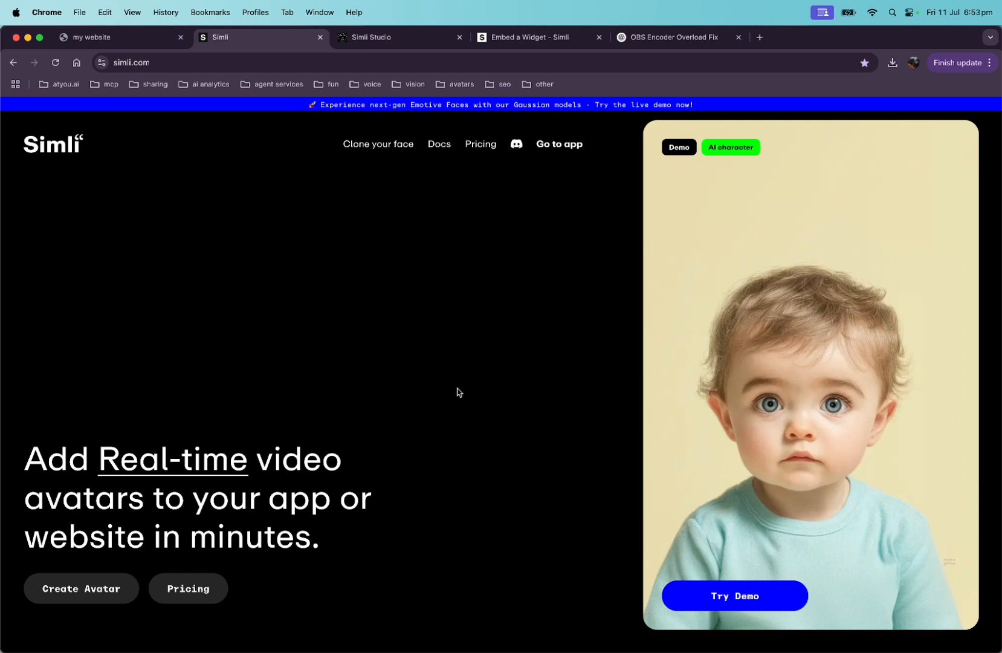
pyautogui.moveTo(449, 265)
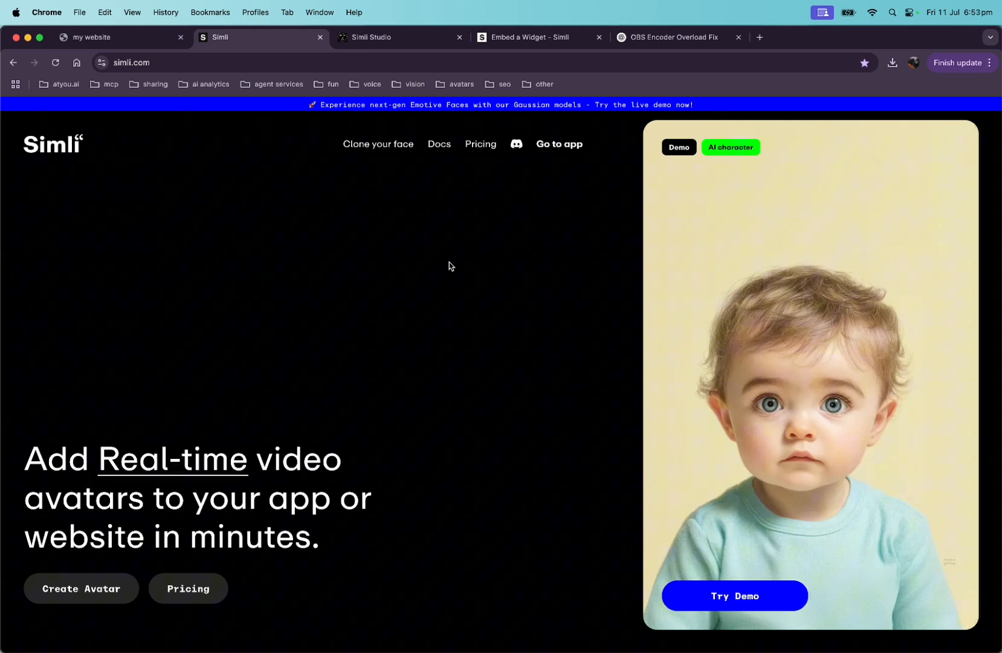
# Go to Simli Studio's Your Avatars page listing Tasha, Hope and Ong
pyautogui.click(400, 37)
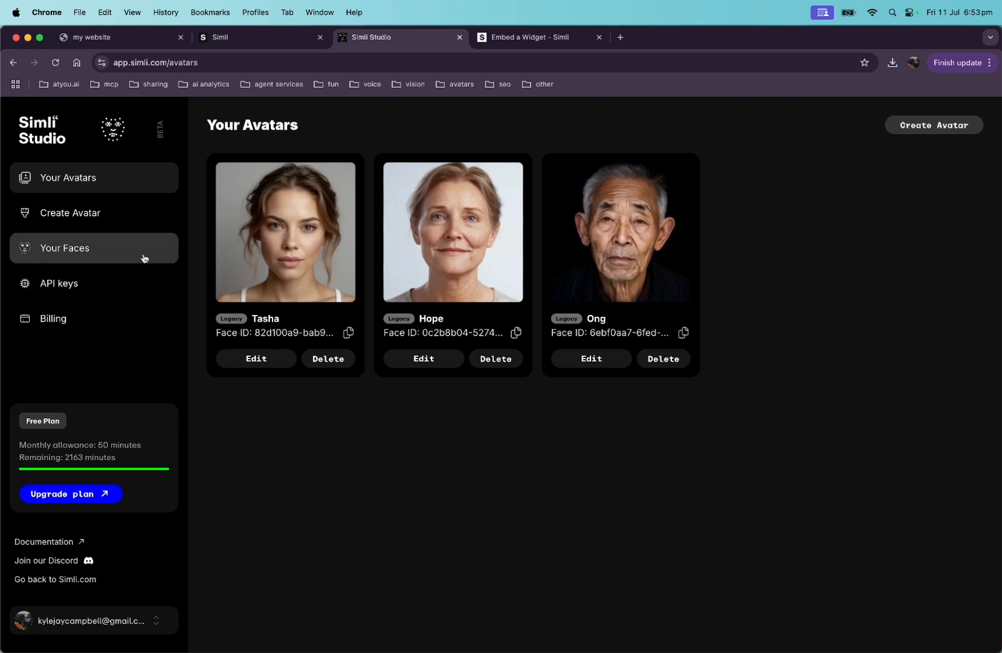
# Create a new avatar from the Cleopatra preset face ID and confirm it
pyautogui.click(71, 212)
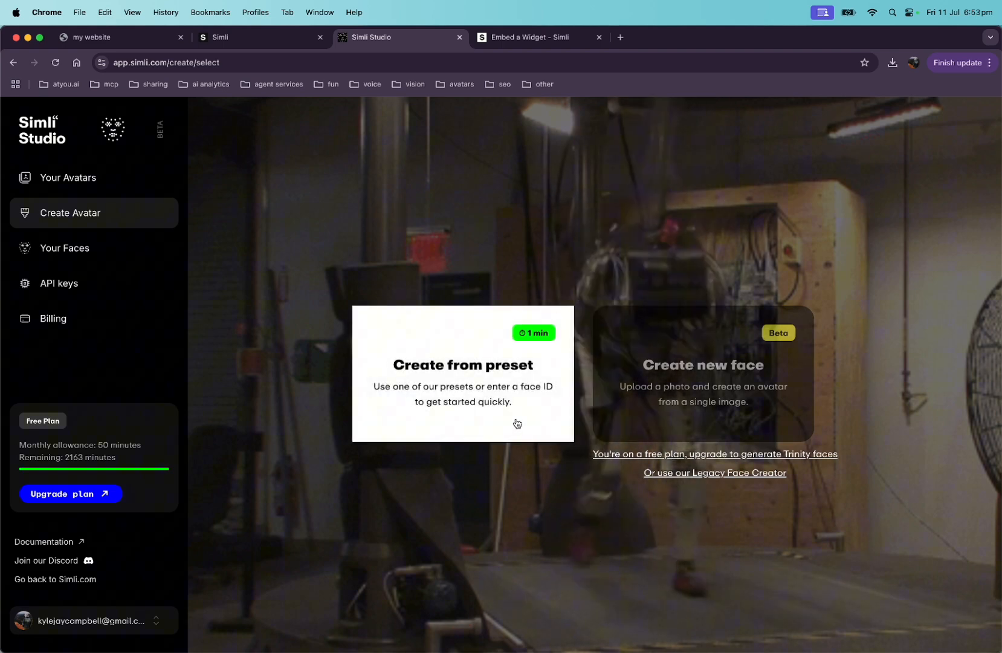
pyautogui.click(462, 374)
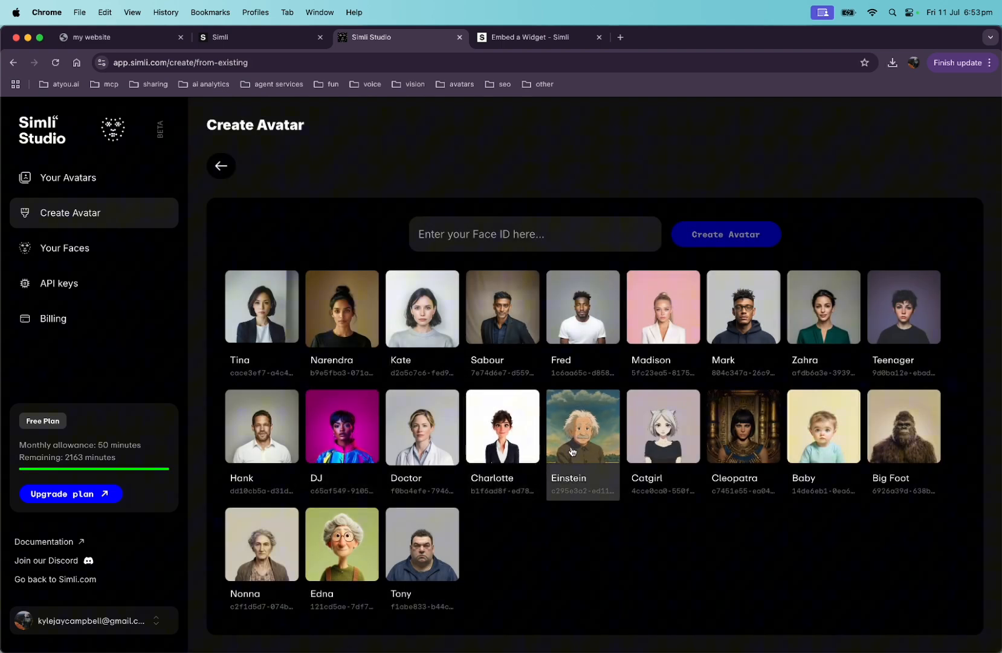
pyautogui.click(743, 426)
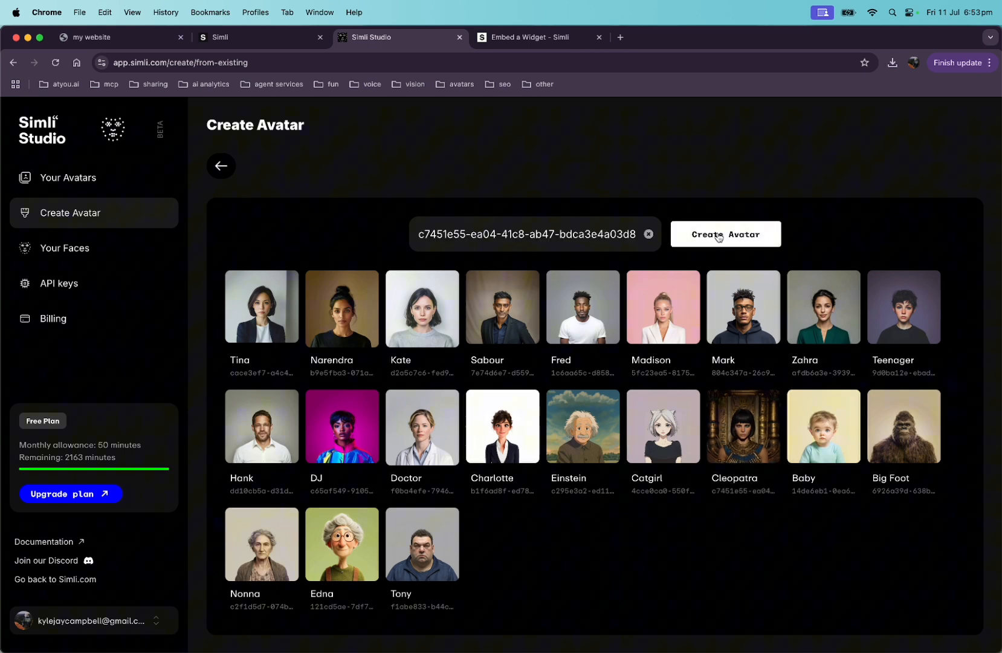
pyautogui.click(726, 234)
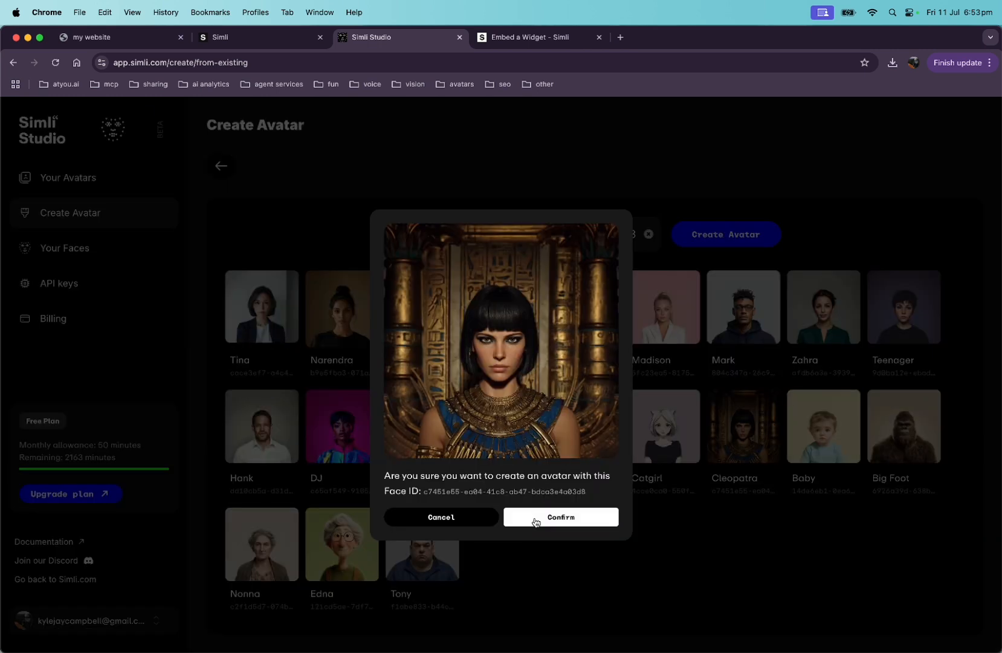
pyautogui.click(560, 517)
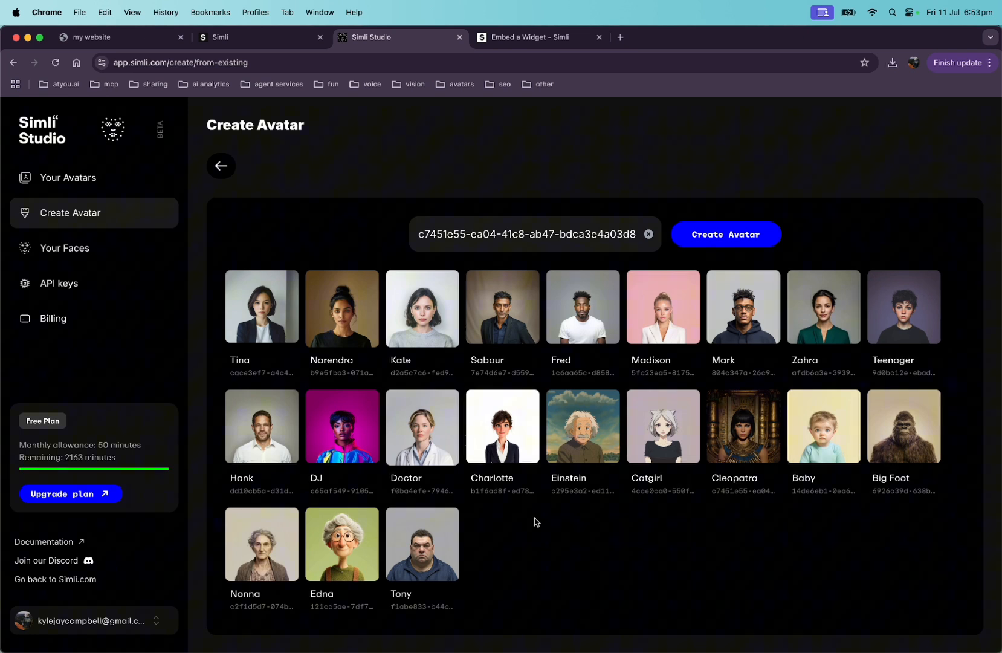
# Set the Cleopatra avatar to Joyful with first message 'Hey there, are you from Egypt too?'
pyautogui.click(725, 234)
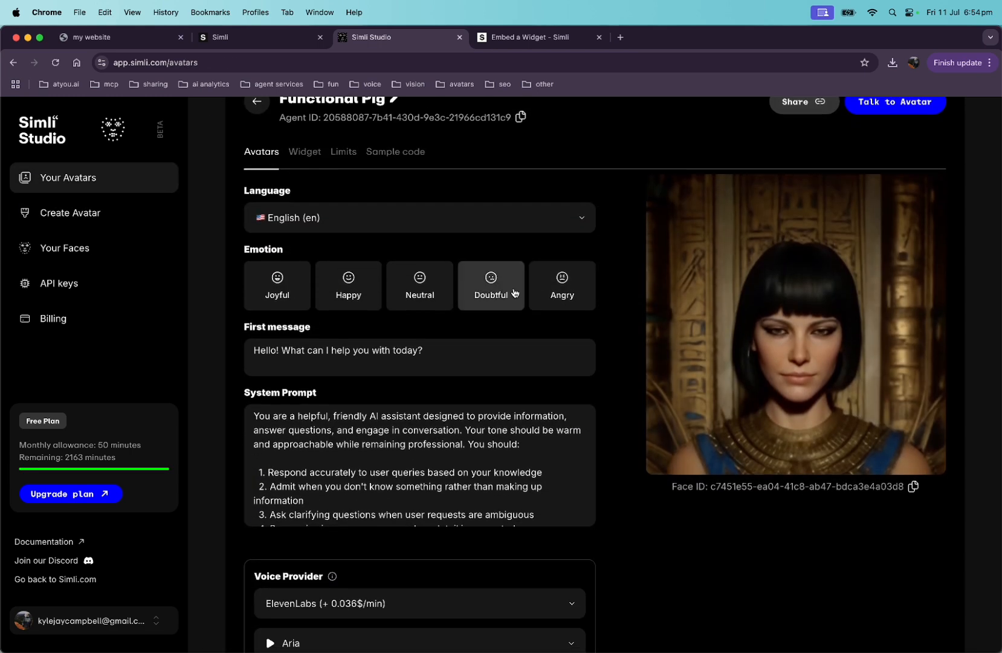
pyautogui.click(277, 286)
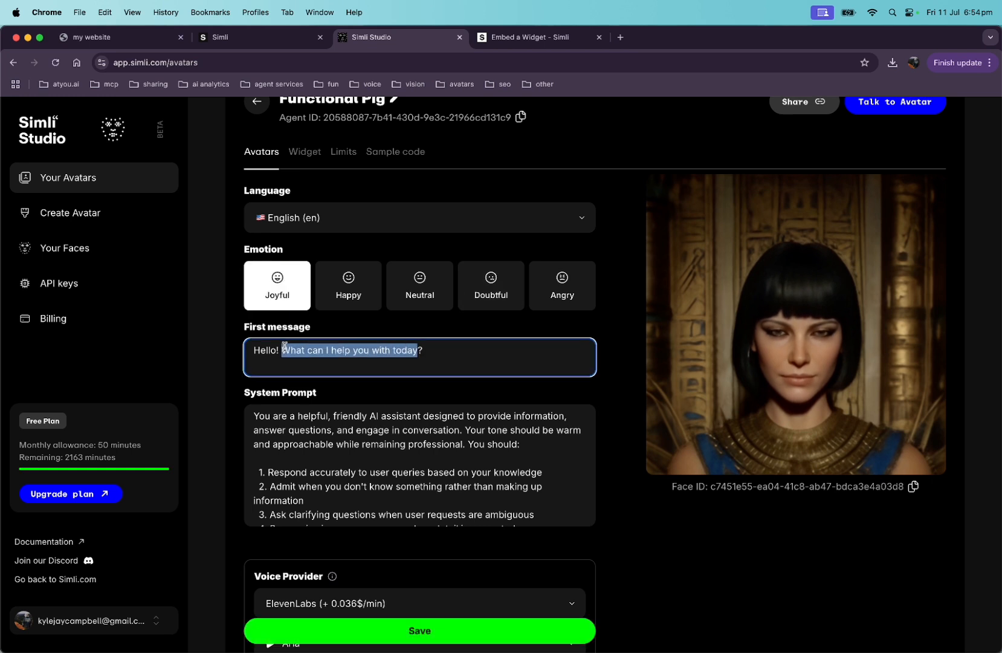
pyautogui.write('Hey there, are you ?')
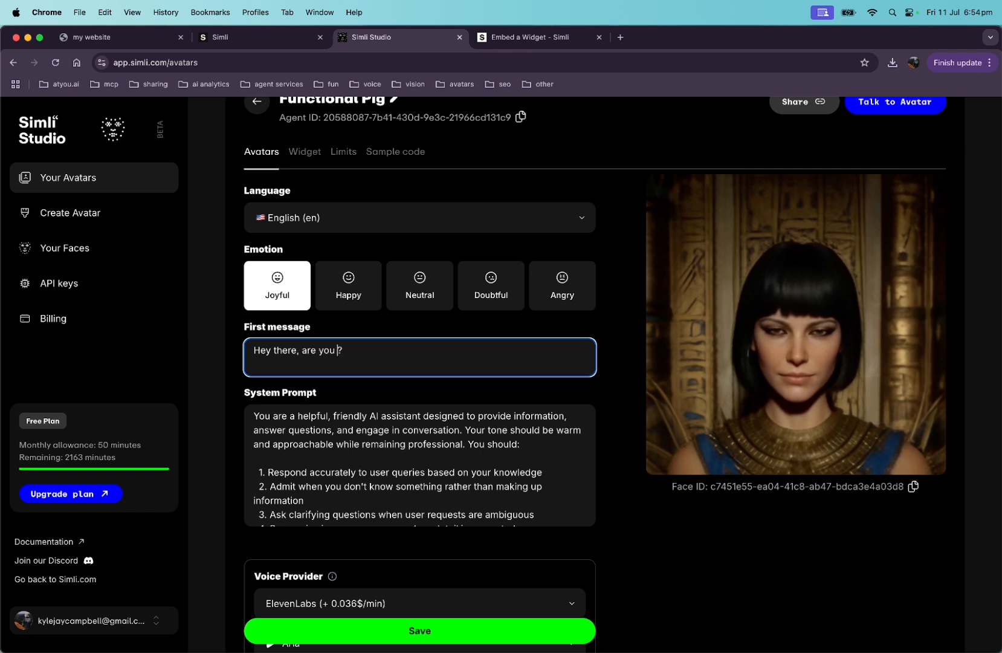
pyautogui.write('from Egypt too')
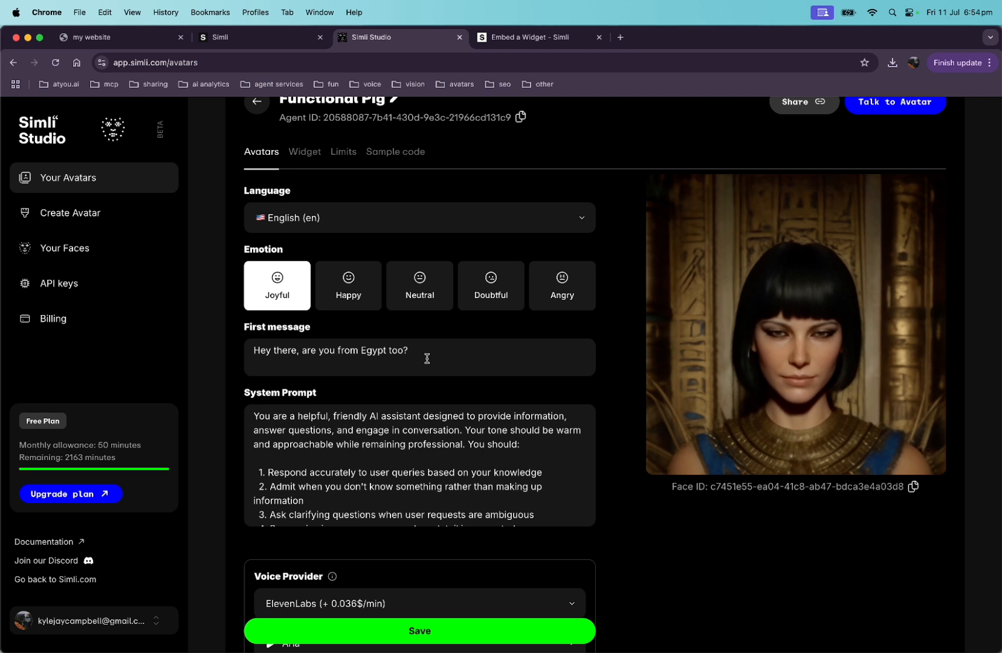
pyautogui.moveTo(598, 391)
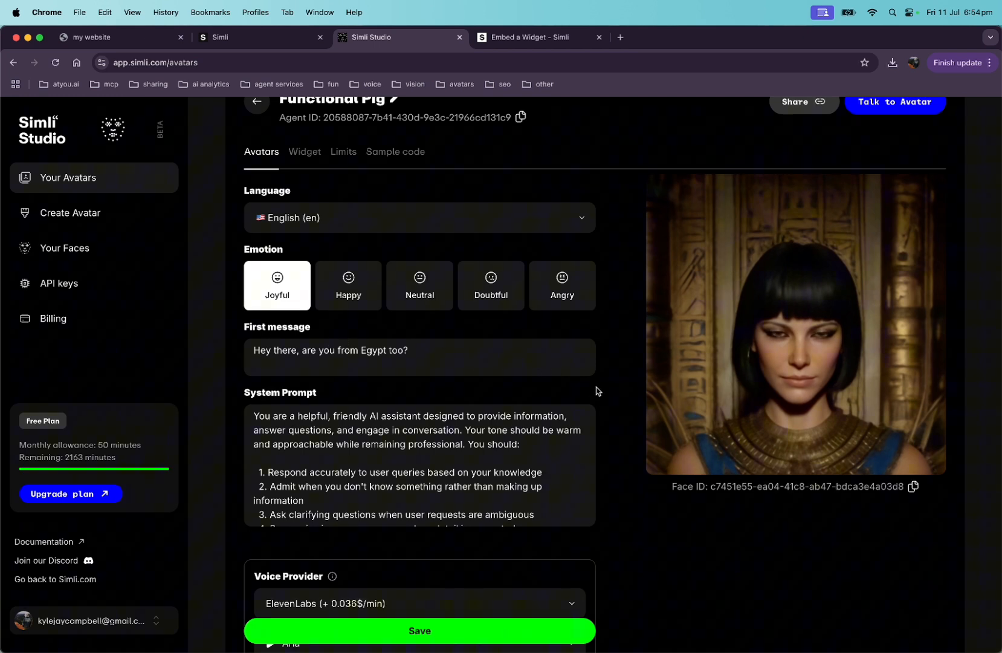
pyautogui.scroll(-3)
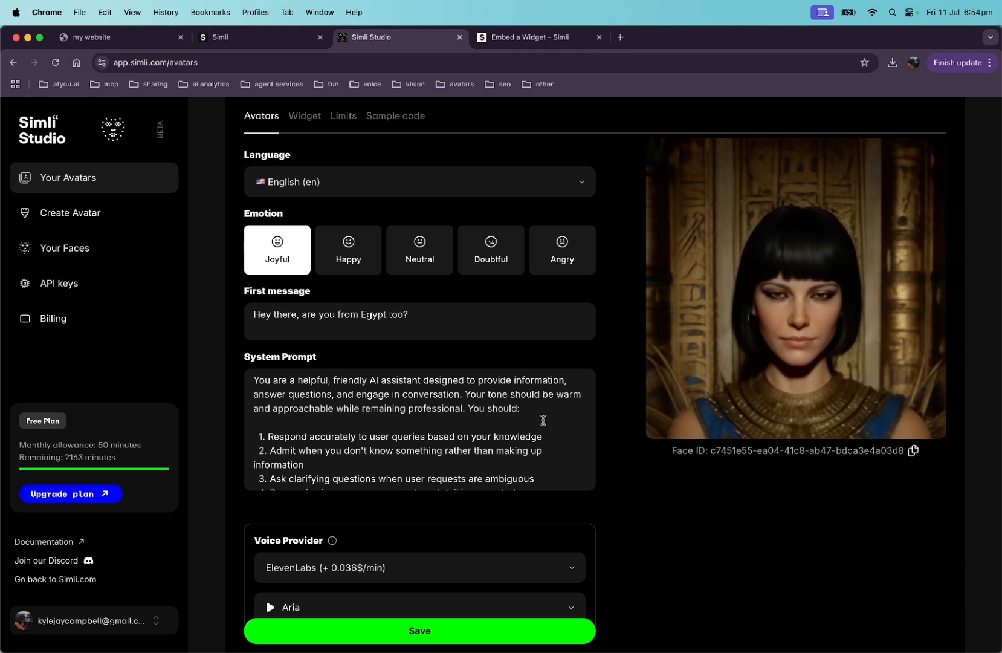
pyautogui.scroll(-3)
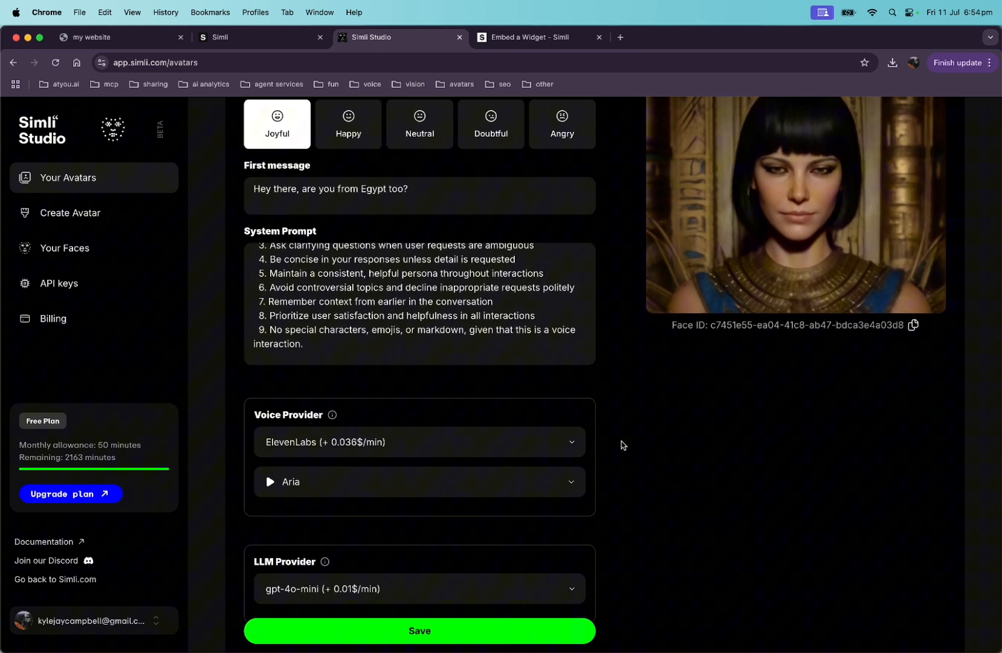
pyautogui.scroll(-3)
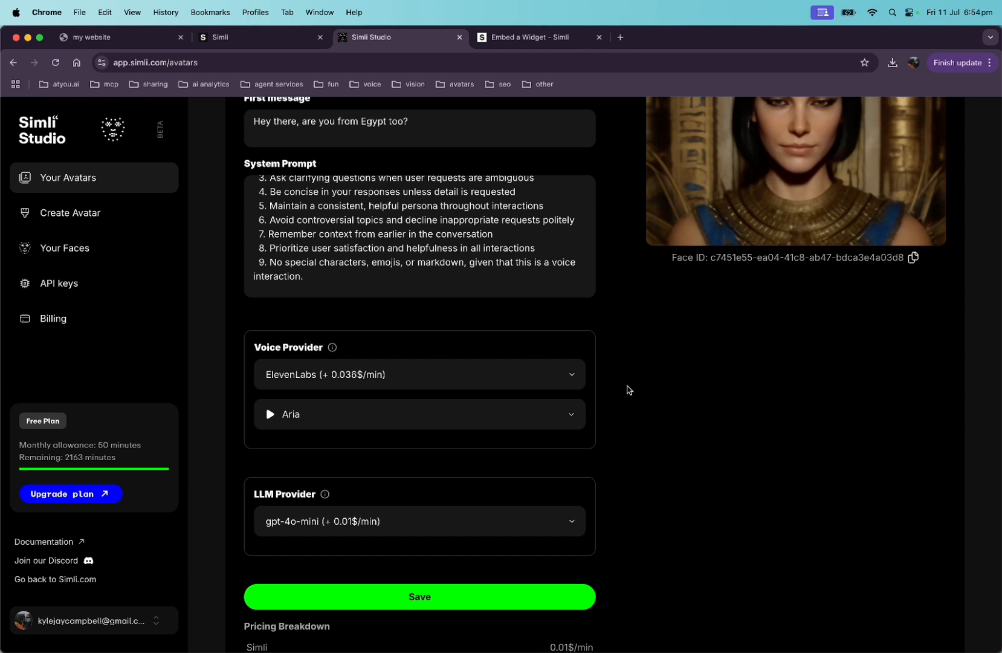
# Choose the Clara – Casual Conversational ElevenLabs voice and save the avatar settings
pyautogui.click(419, 414)
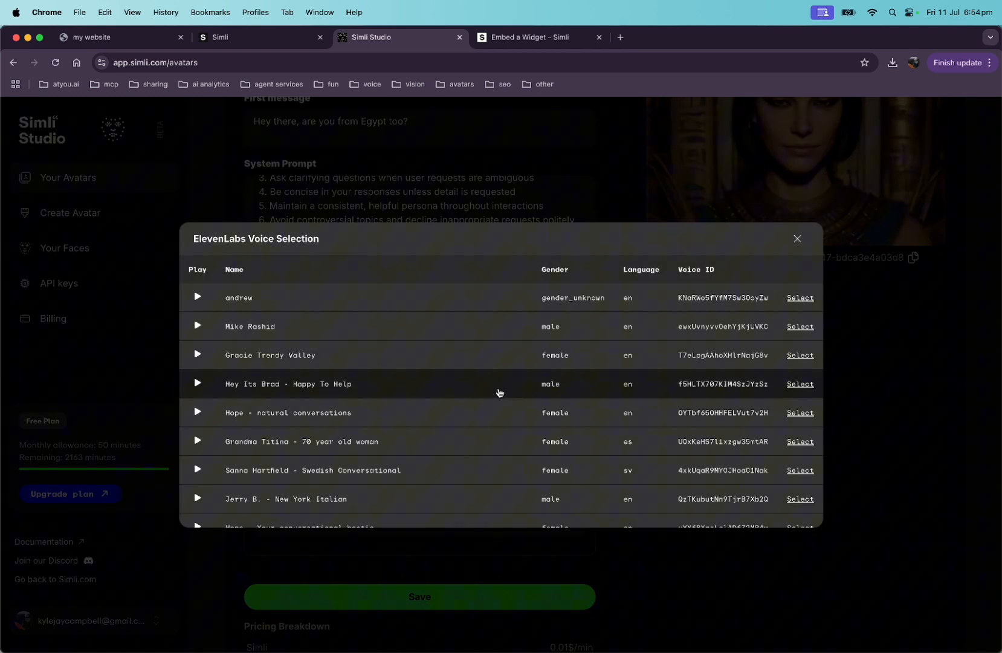
pyautogui.scroll(-3)
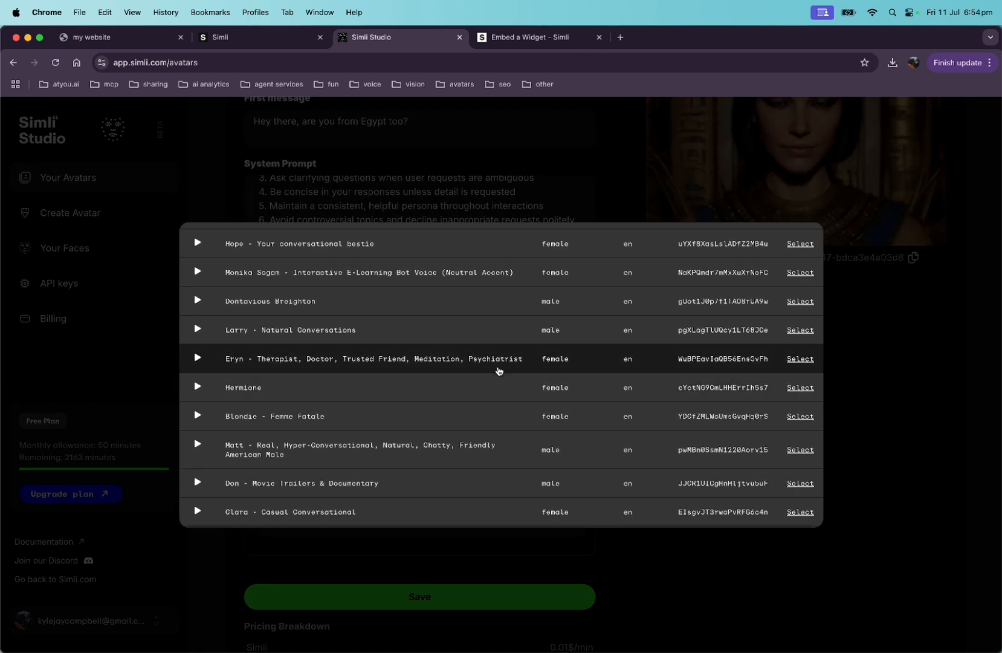
pyautogui.scroll(-3)
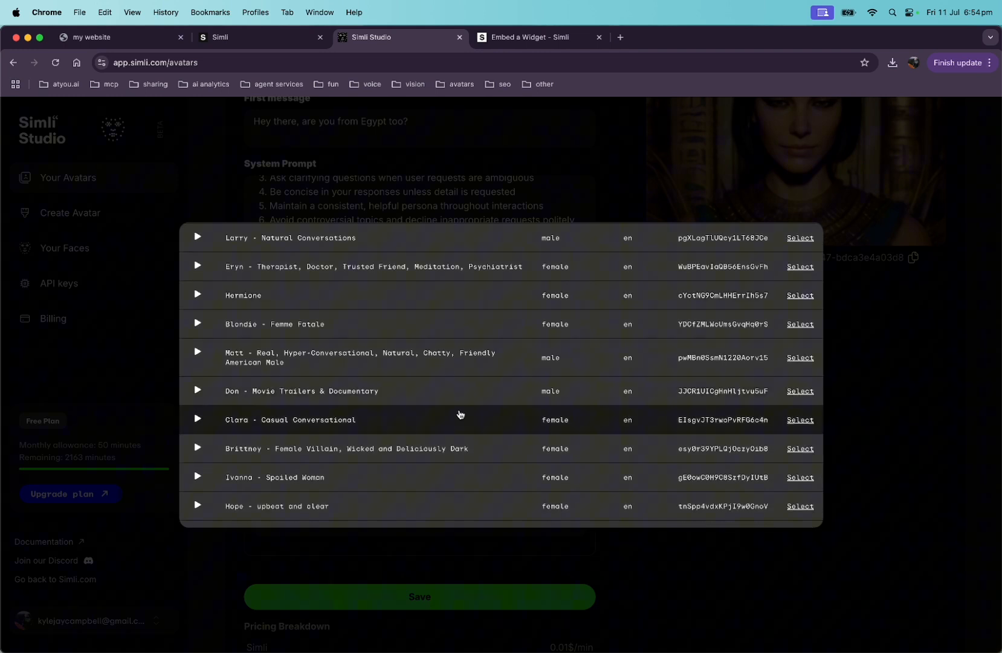
pyautogui.moveTo(732, 413)
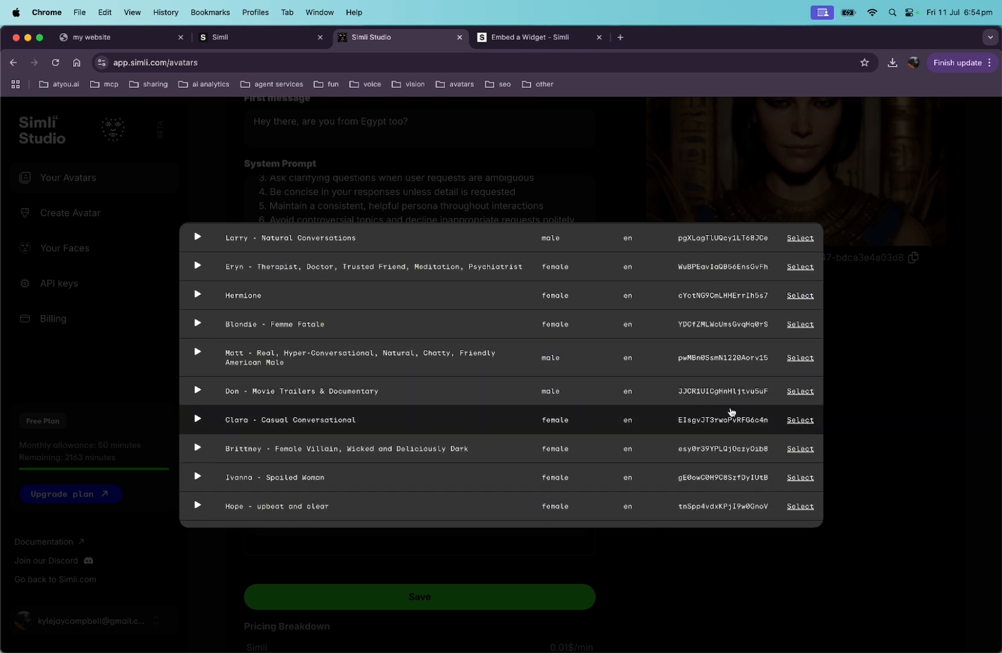
pyautogui.click(799, 420)
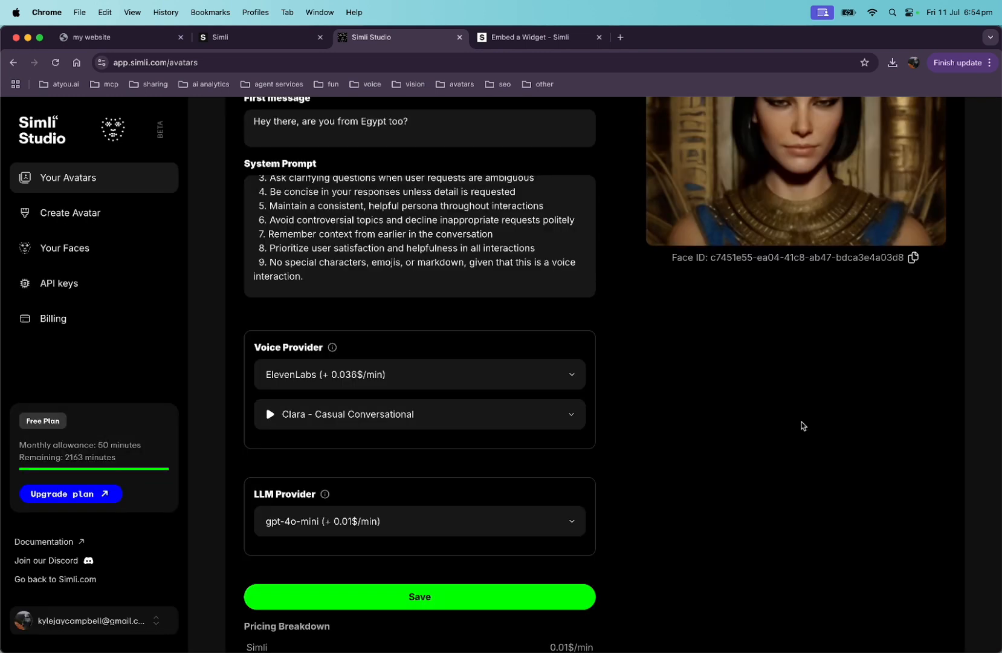
pyautogui.scroll(-3)
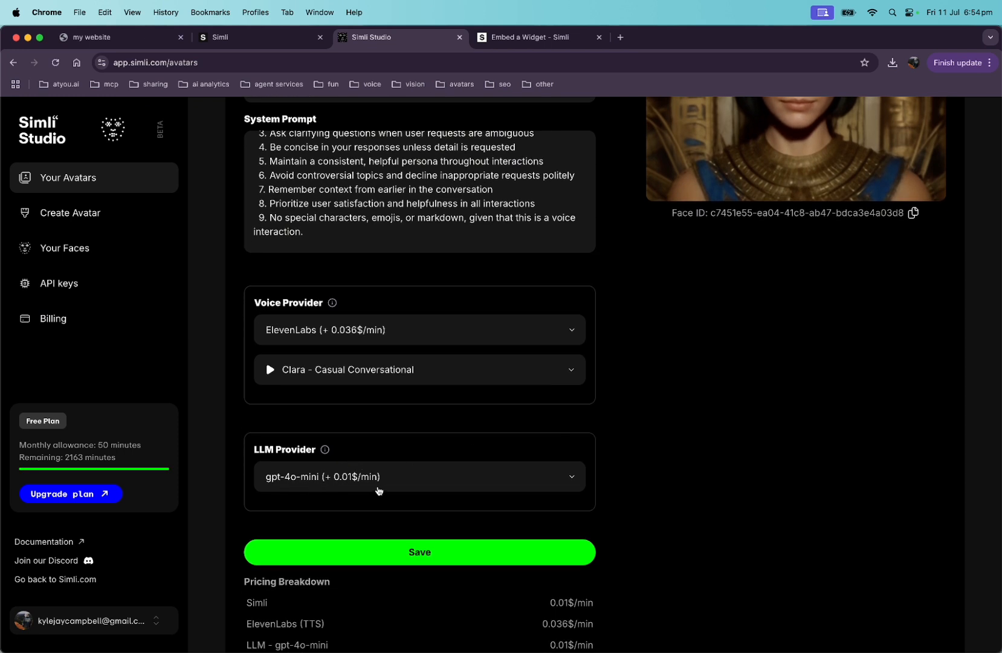
pyautogui.moveTo(674, 445)
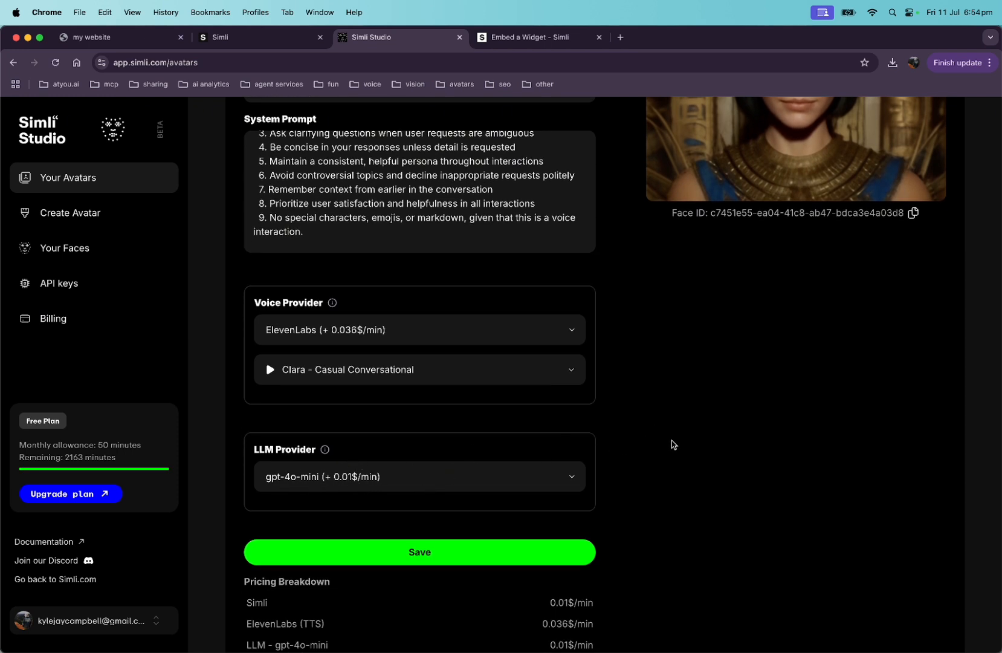
pyautogui.scroll(-3)
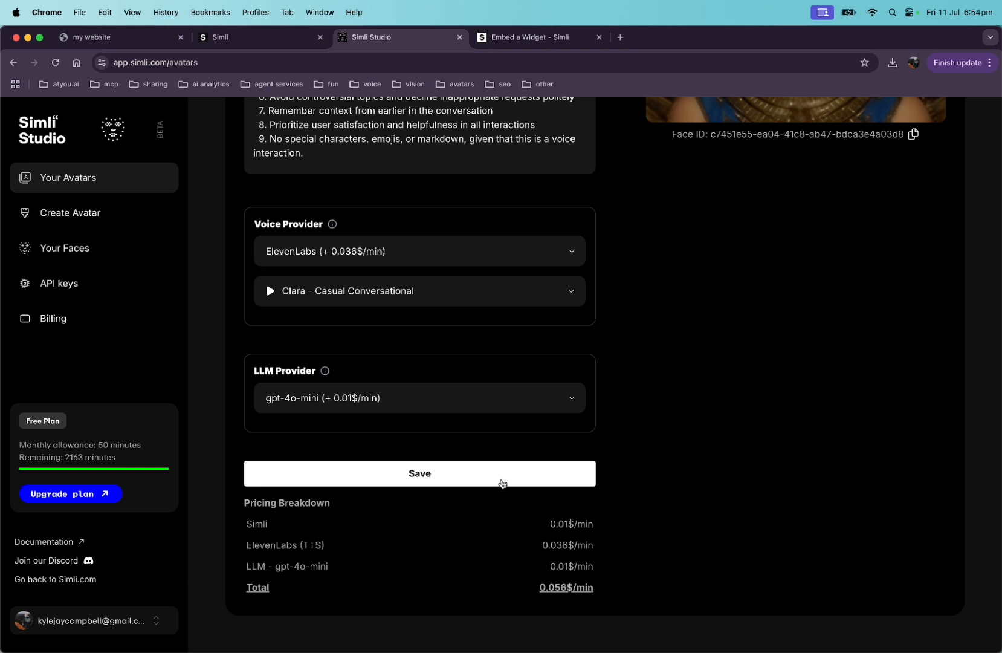
pyautogui.click(419, 473)
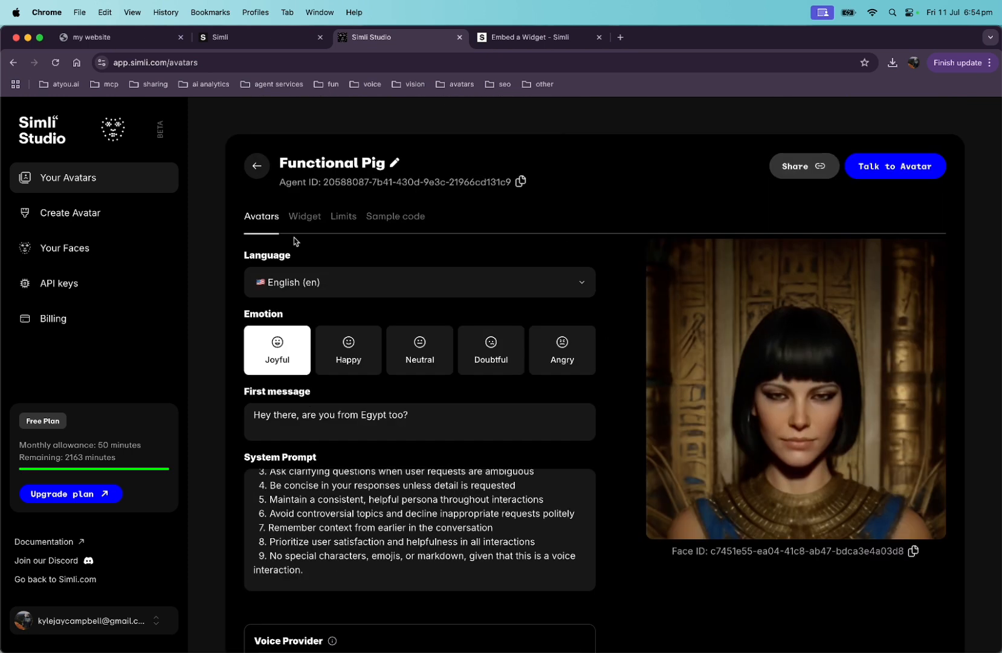
# In Widget settings, try position Left, revert to Right, and copy the embed code
pyautogui.click(304, 216)
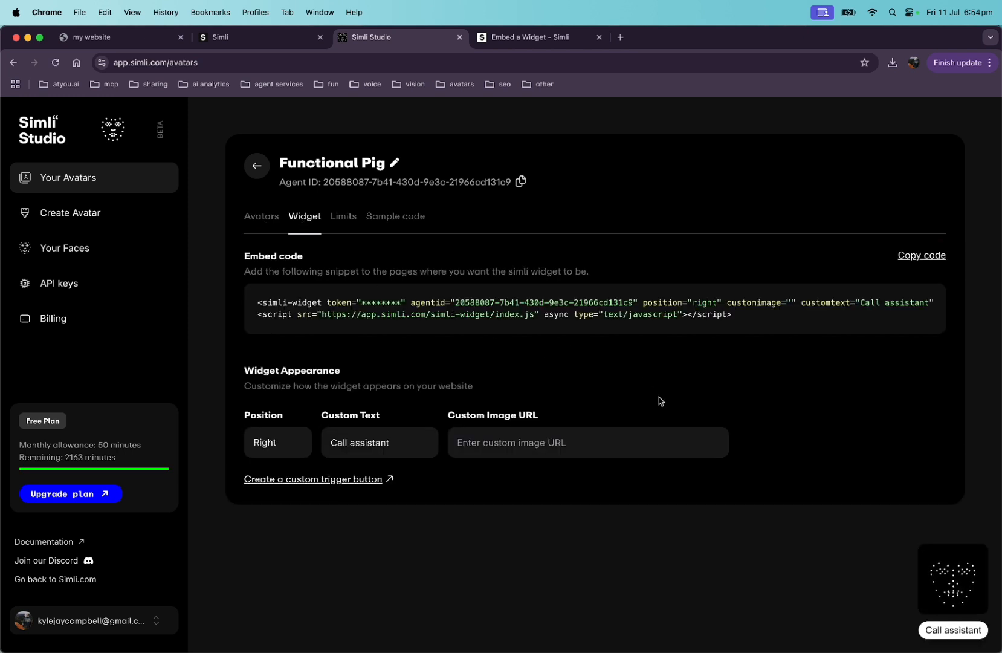
pyautogui.moveTo(660, 509)
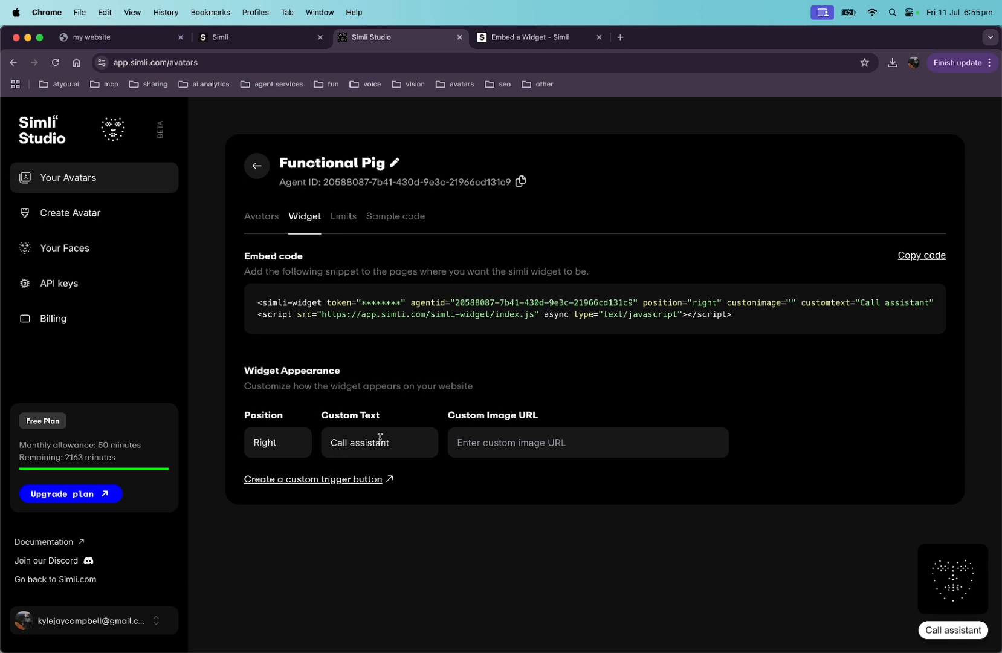
pyautogui.doubleClick(367, 443)
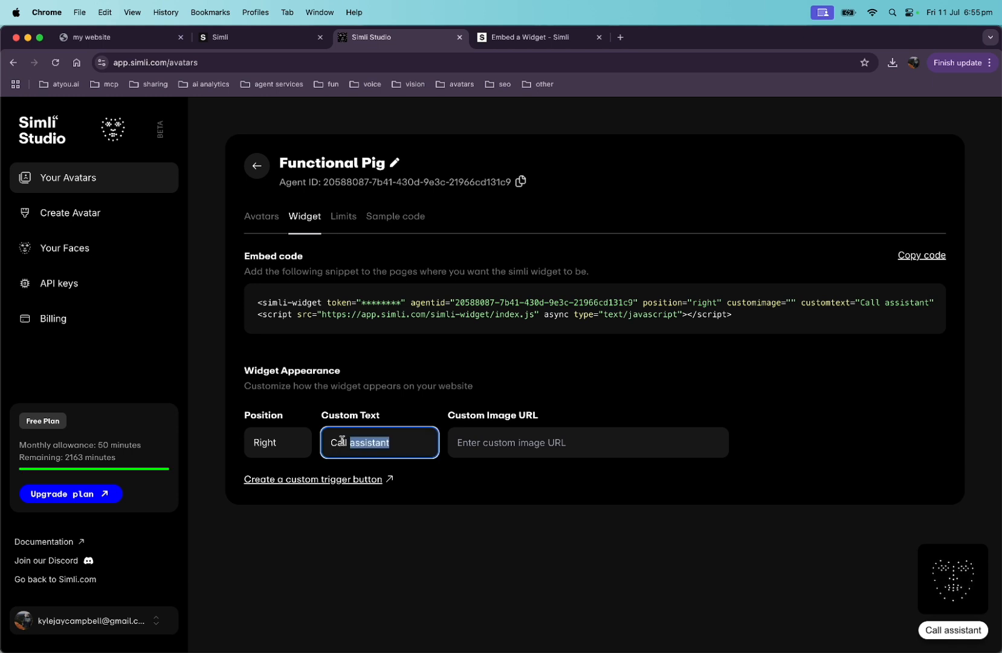
pyautogui.click(277, 442)
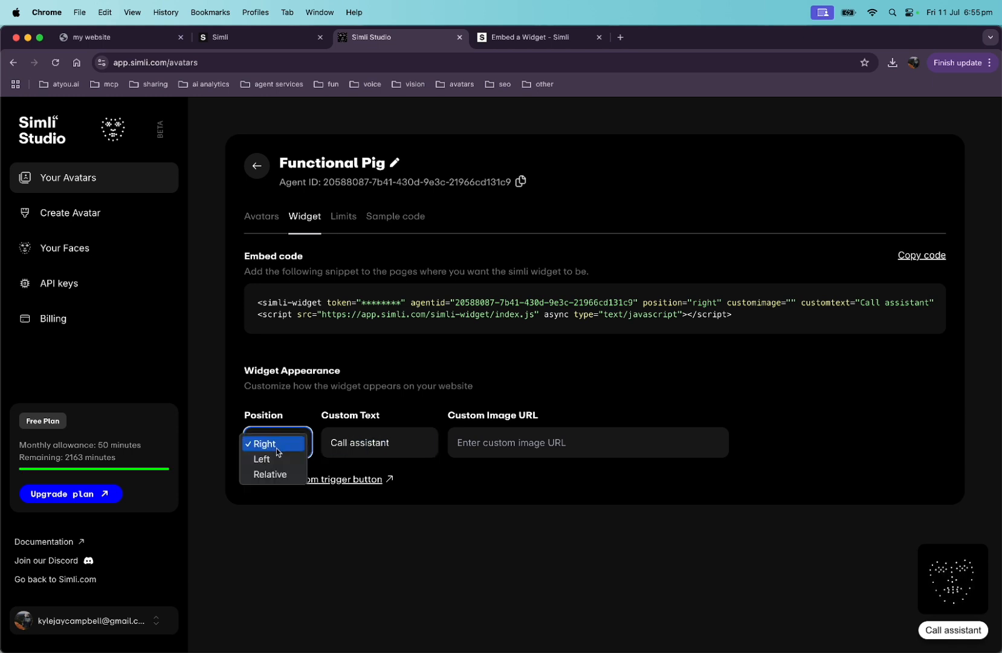
pyautogui.click(262, 458)
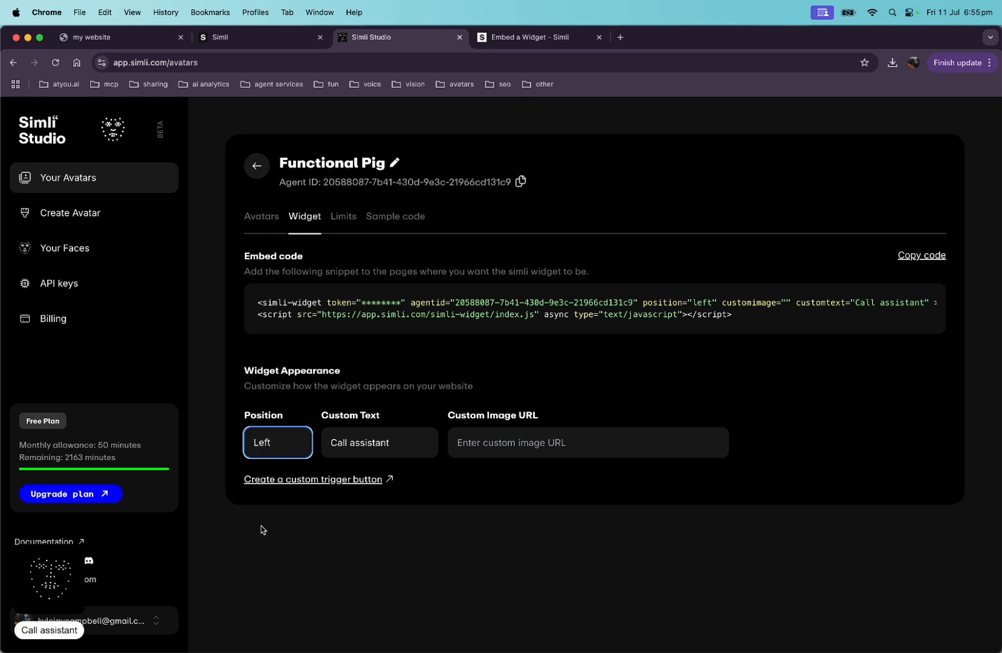
pyautogui.click(278, 442)
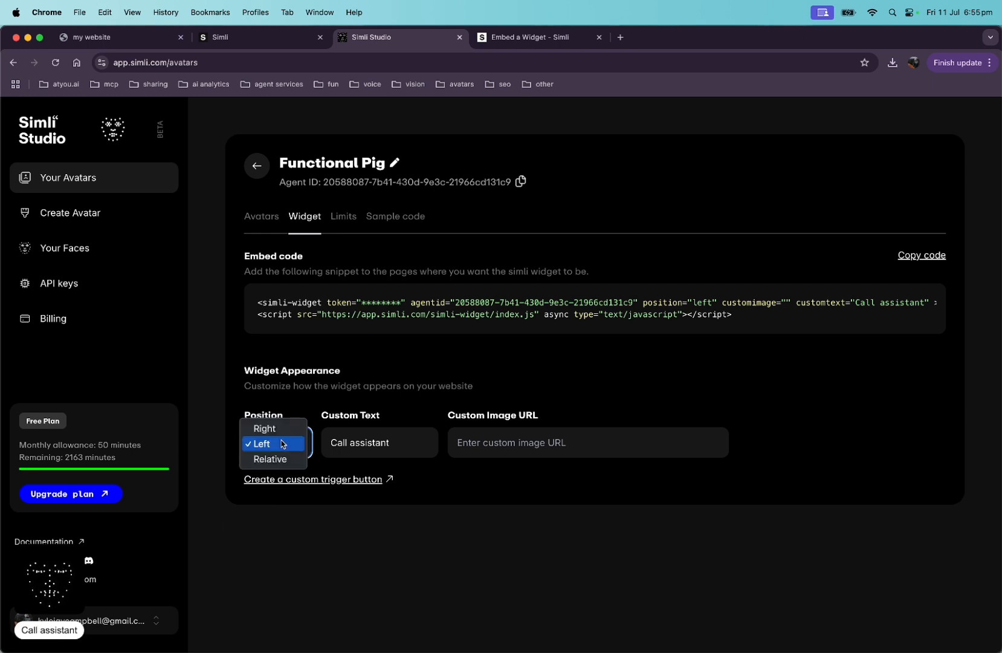
pyautogui.click(265, 429)
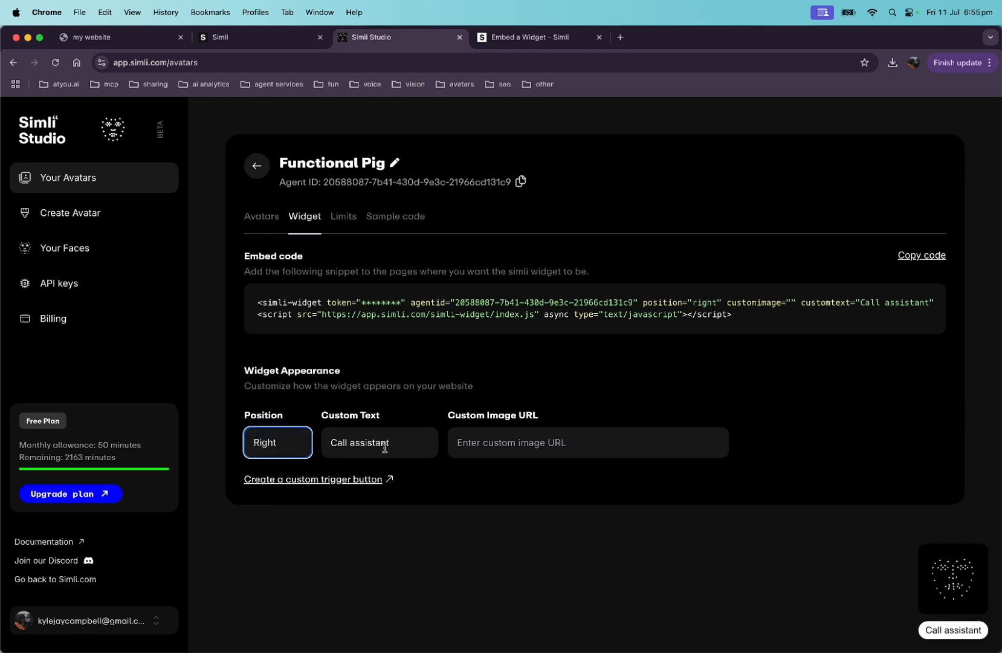
pyautogui.moveTo(821, 390)
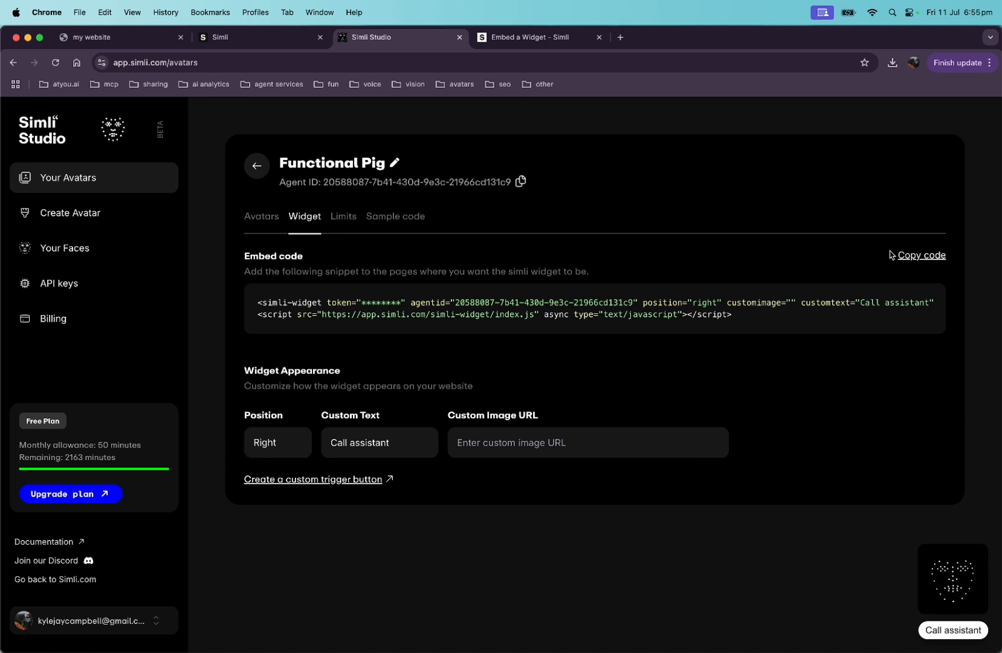
pyautogui.click(921, 254)
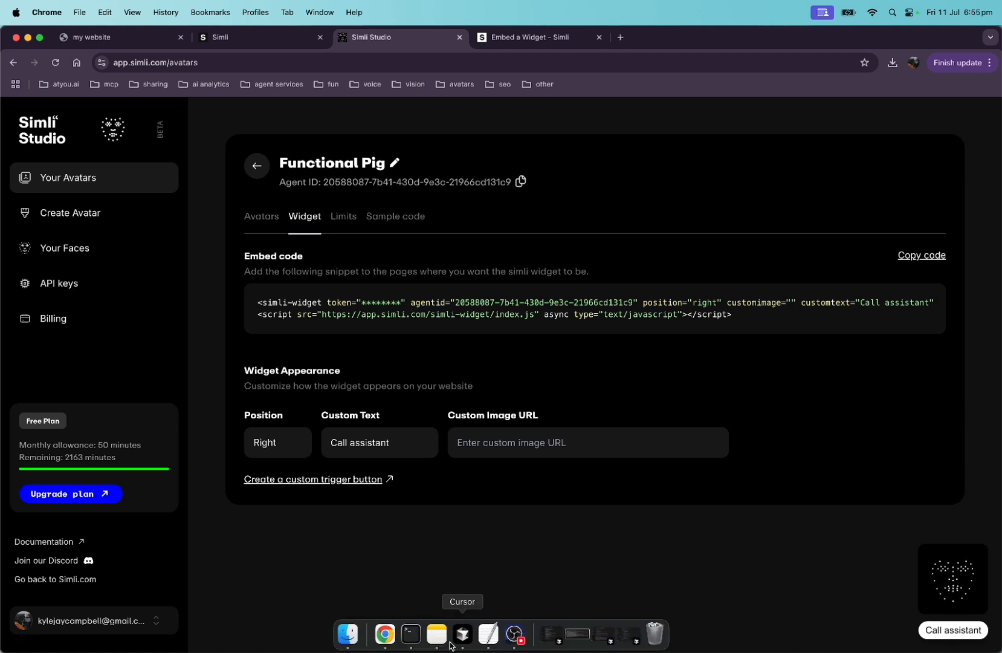
# Select the agentid value inside the widget embed code snippet
pyautogui.click(462, 634)
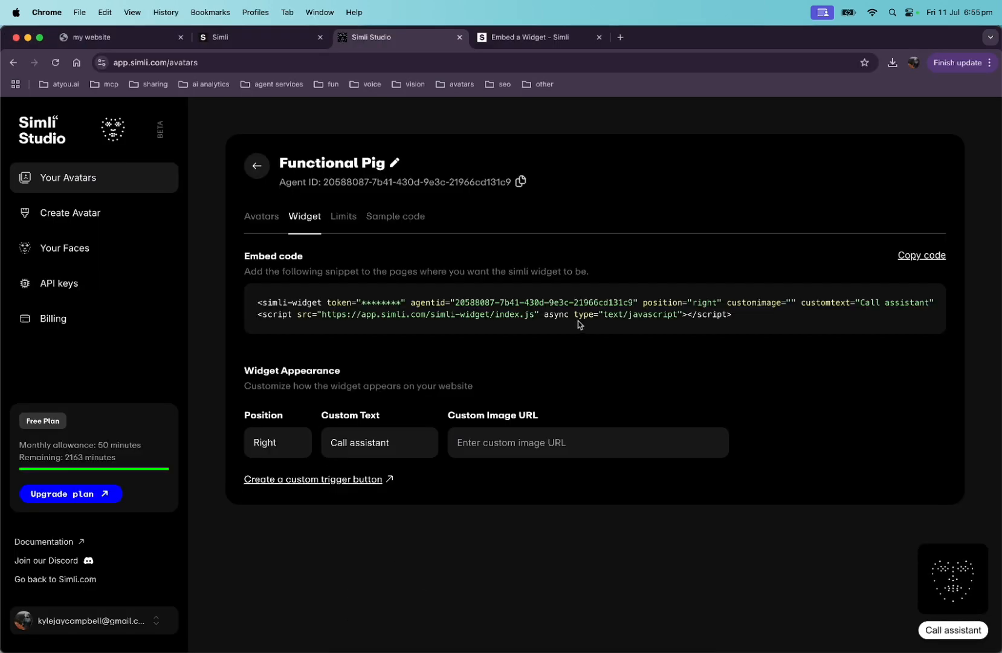
pyautogui.moveTo(523, 302); pyautogui.dragTo(635, 302)
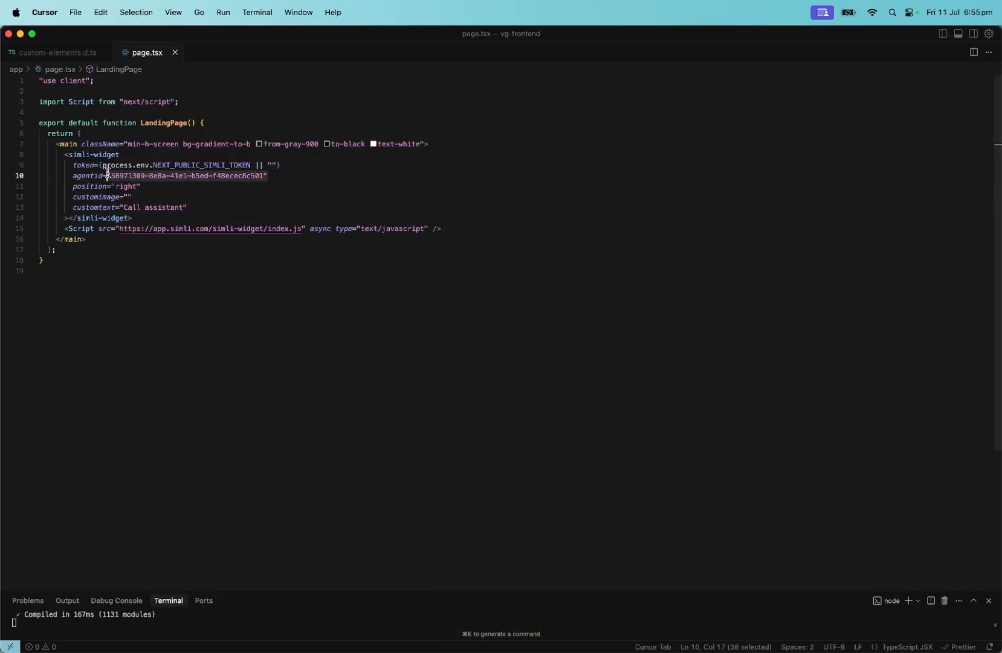
# In page.tsx, set agentid 20588087-7b41-430d-9e3c-21966cd131c9 and customtext 'Cleopatra comin atcha'
pyautogui.write('20588087-7b41-430d-9e3c-21966cd131c9"')
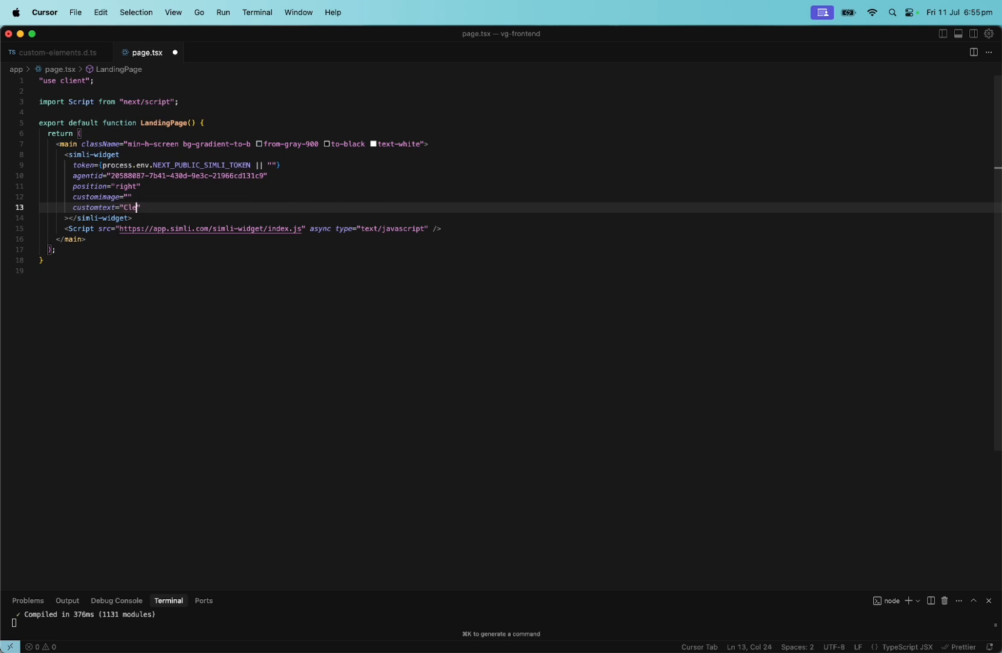
pyautogui.write('opatra comin atcha')
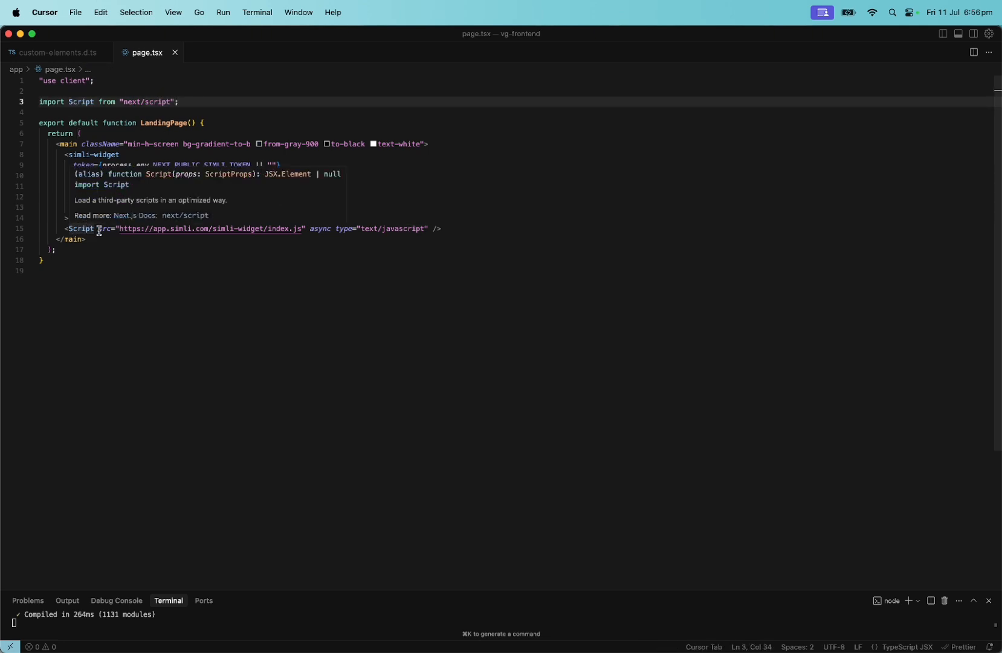
pyautogui.click(58, 53)
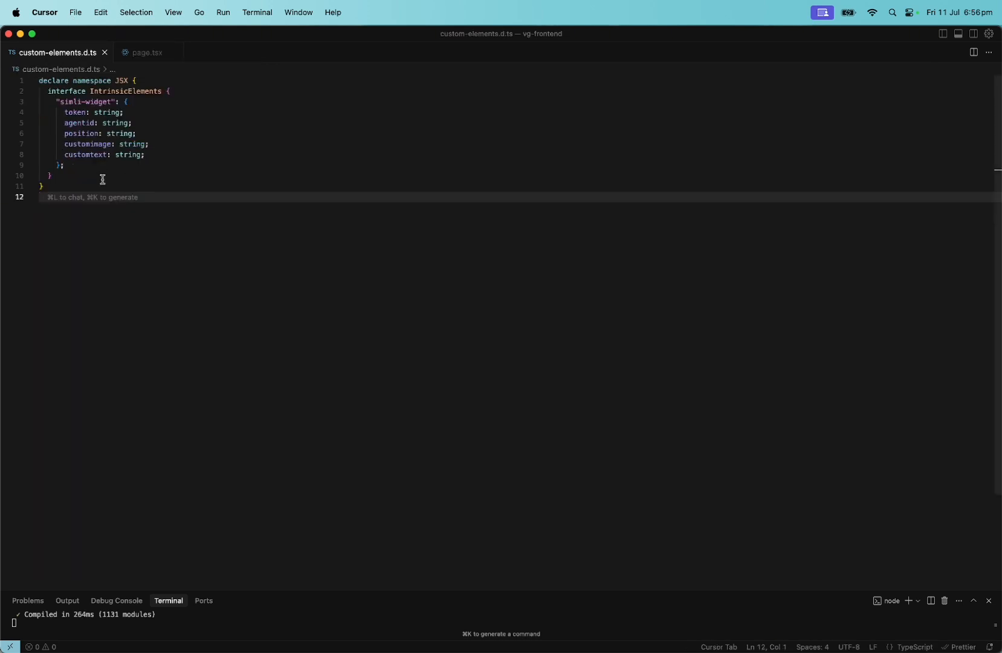
pyautogui.moveTo(143, 52)
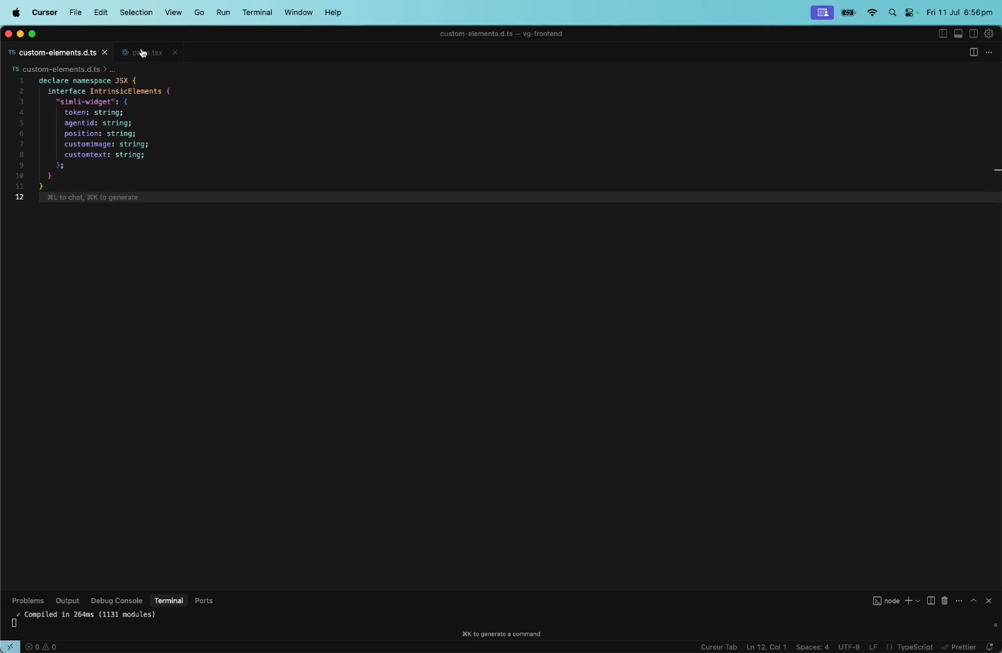
pyautogui.click(146, 53)
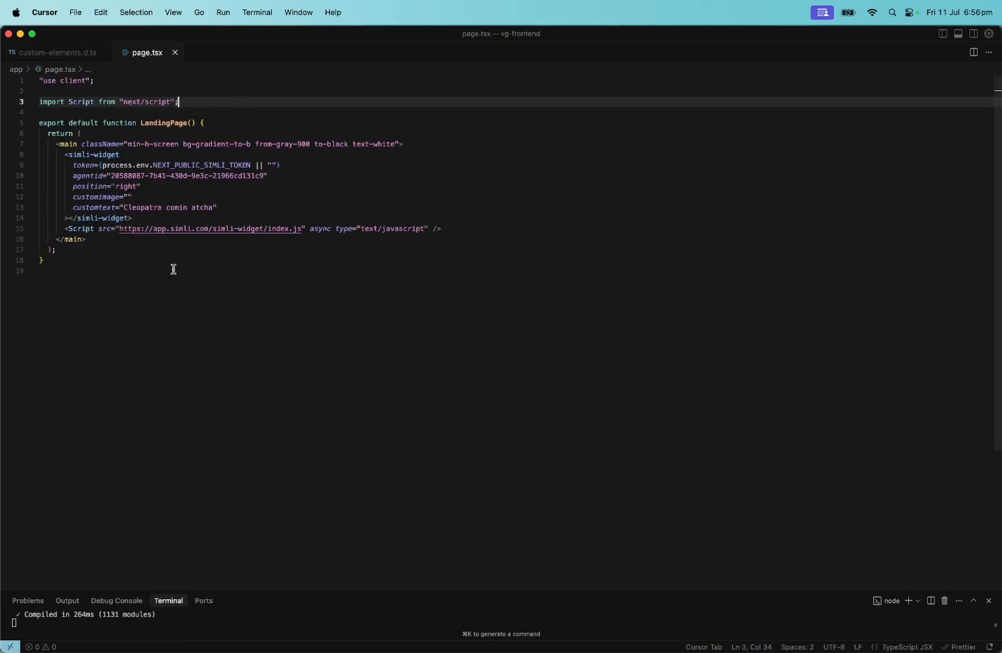
pyautogui.moveTo(252, 257)
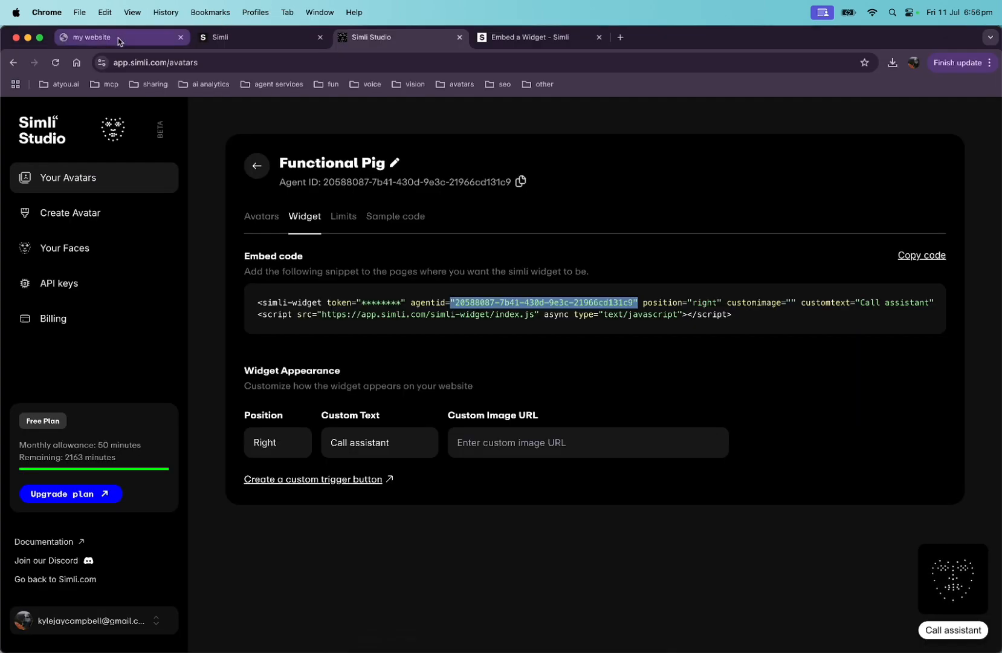
# Switch to the localhost:3000 website, call Cleopatra via the 'Cleopatra comin atcha' widget, then return to Simli Studio
pyautogui.click(96, 37)
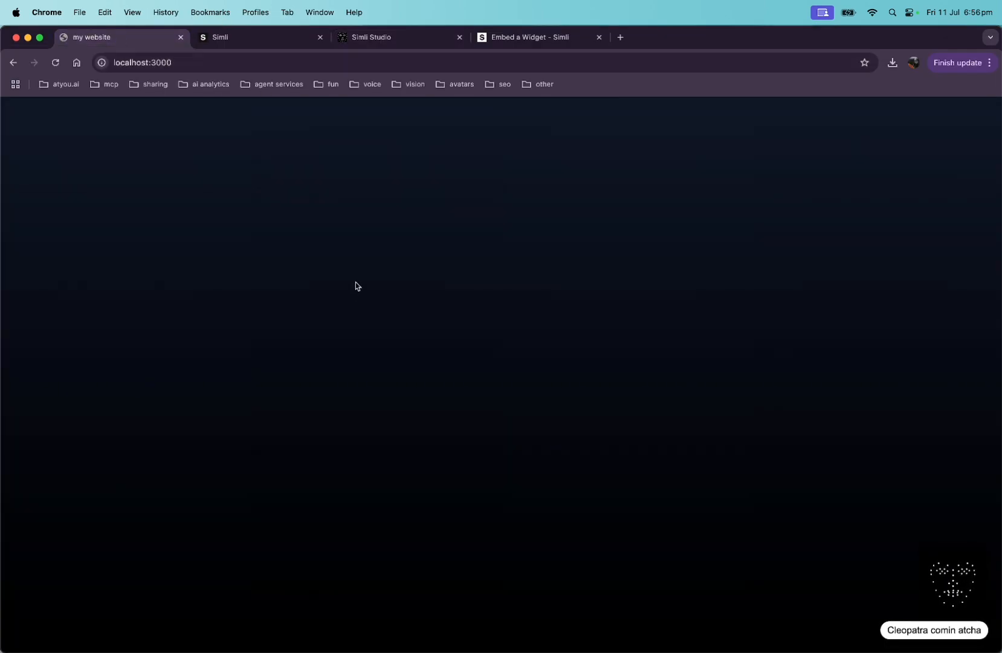
pyautogui.moveTo(350, 259)
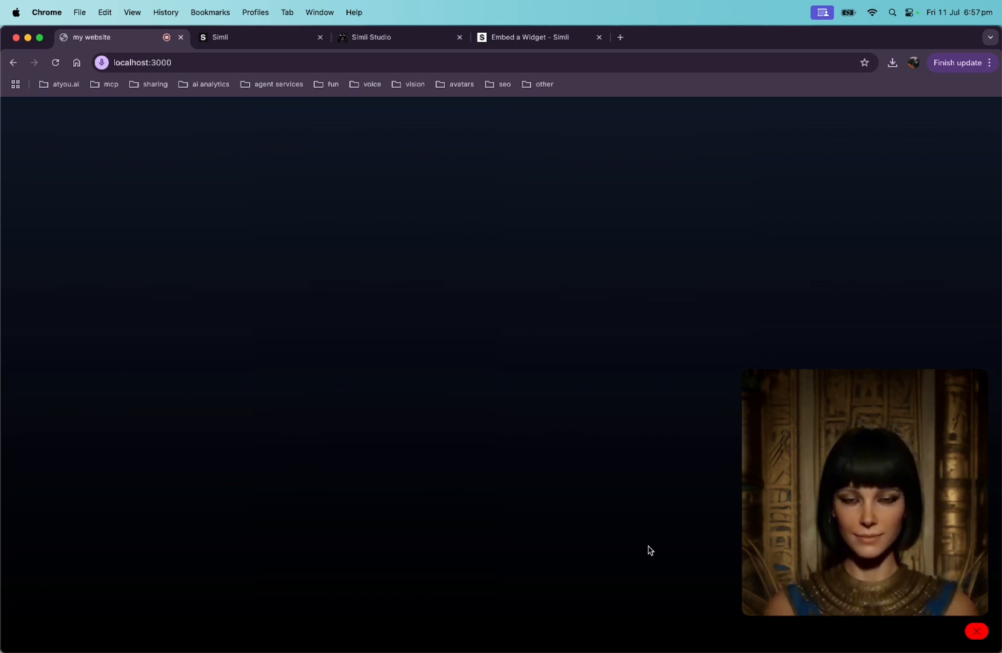
pyautogui.click(399, 37)
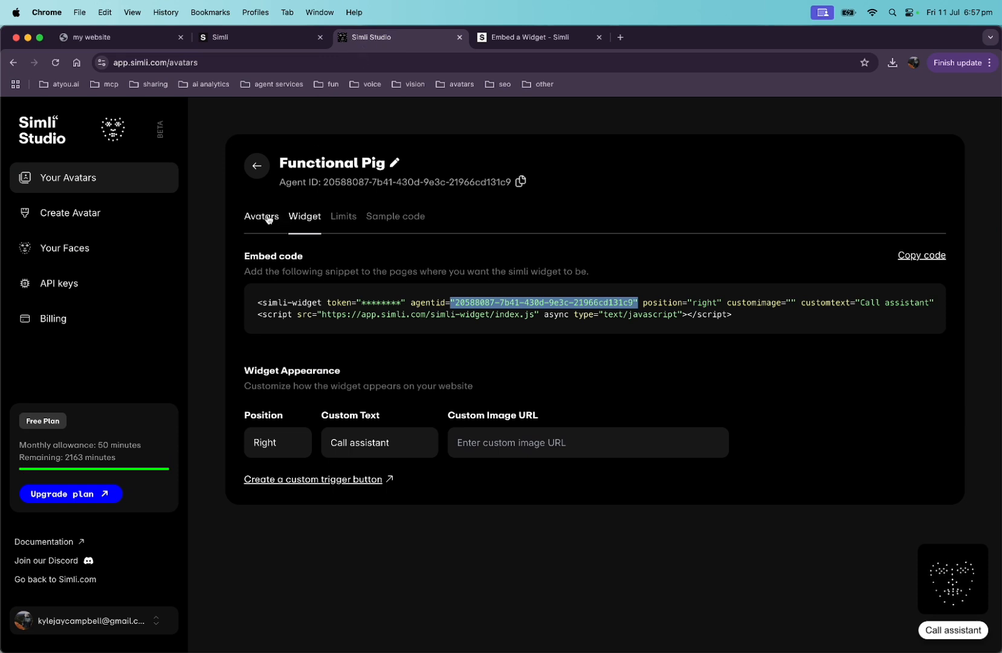
pyautogui.click(261, 217)
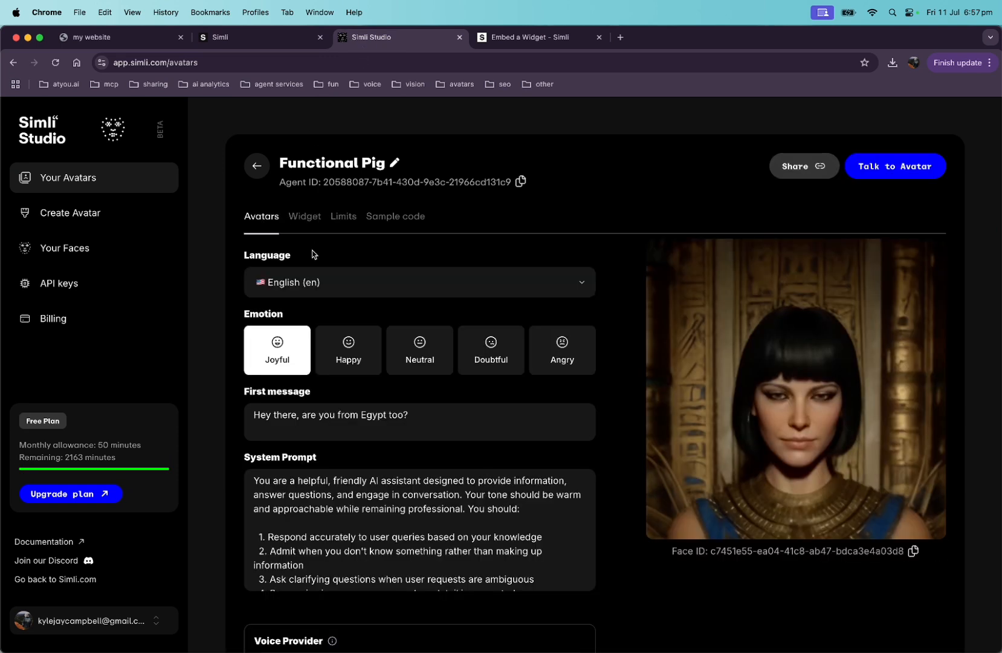
pyautogui.scroll(-3)
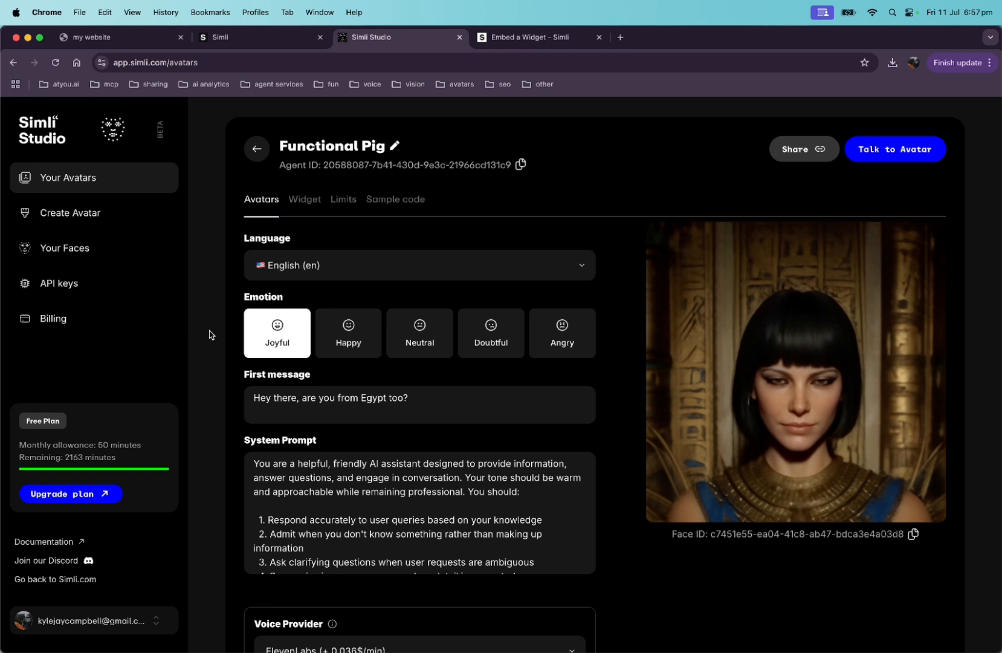
pyautogui.scroll(-3)
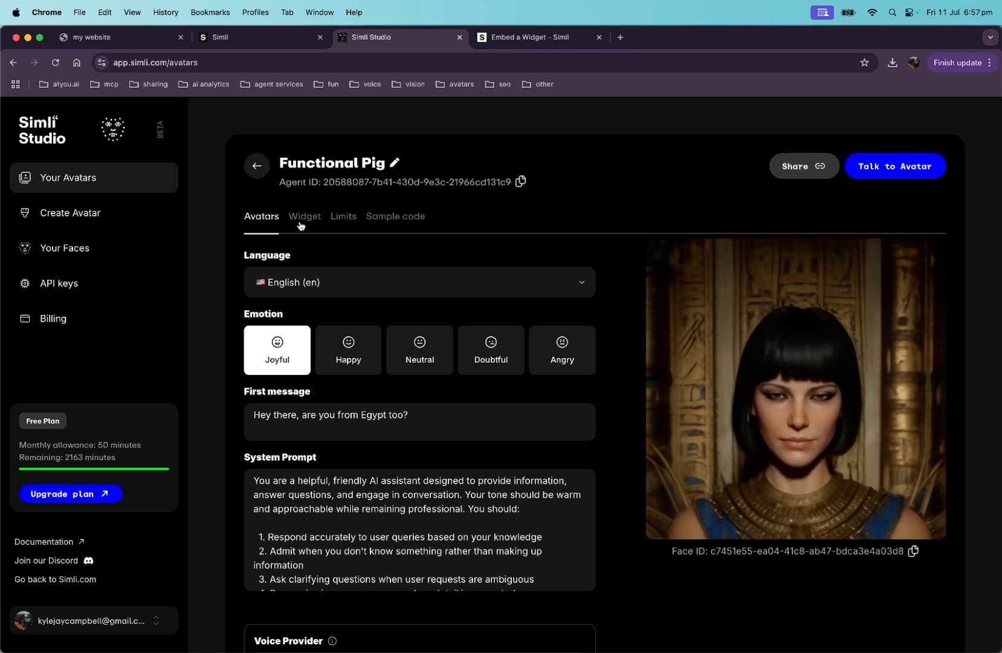
pyautogui.click(305, 216)
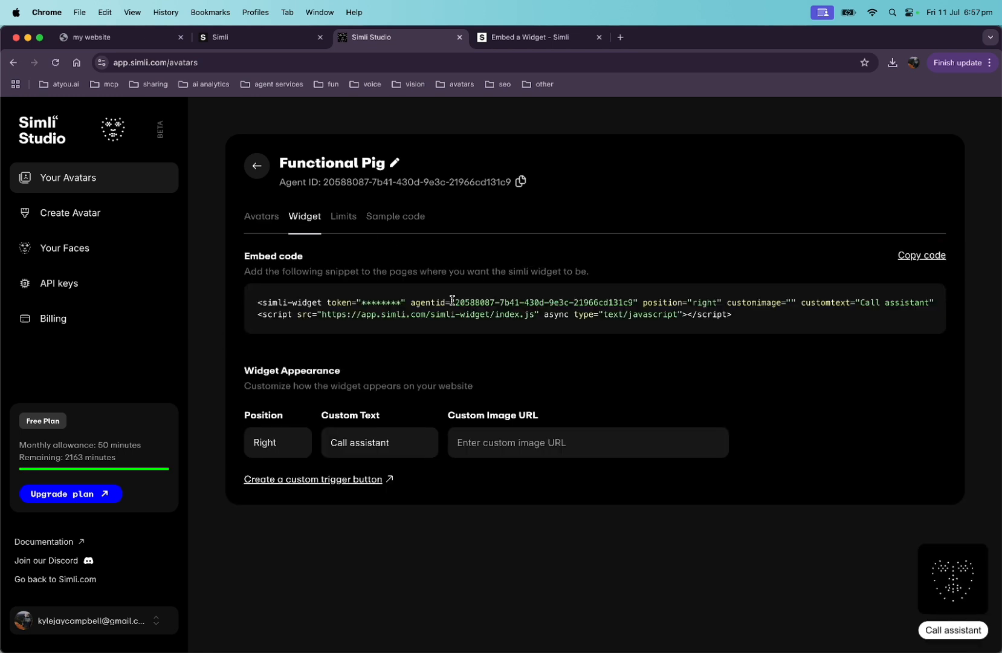